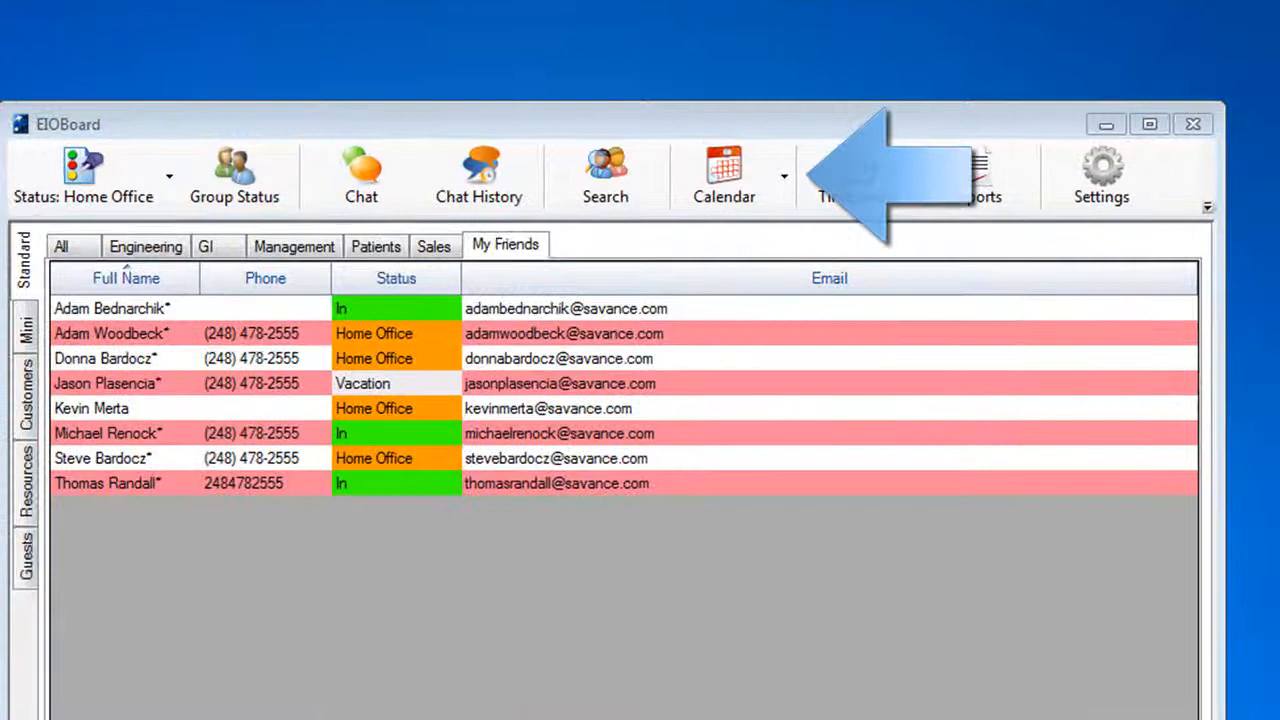
- Choose My Calendar from the Calendar dropdown to load Kevin Merta's personal calendar
{"action": "left_click", "coordinate": [812, 172]}
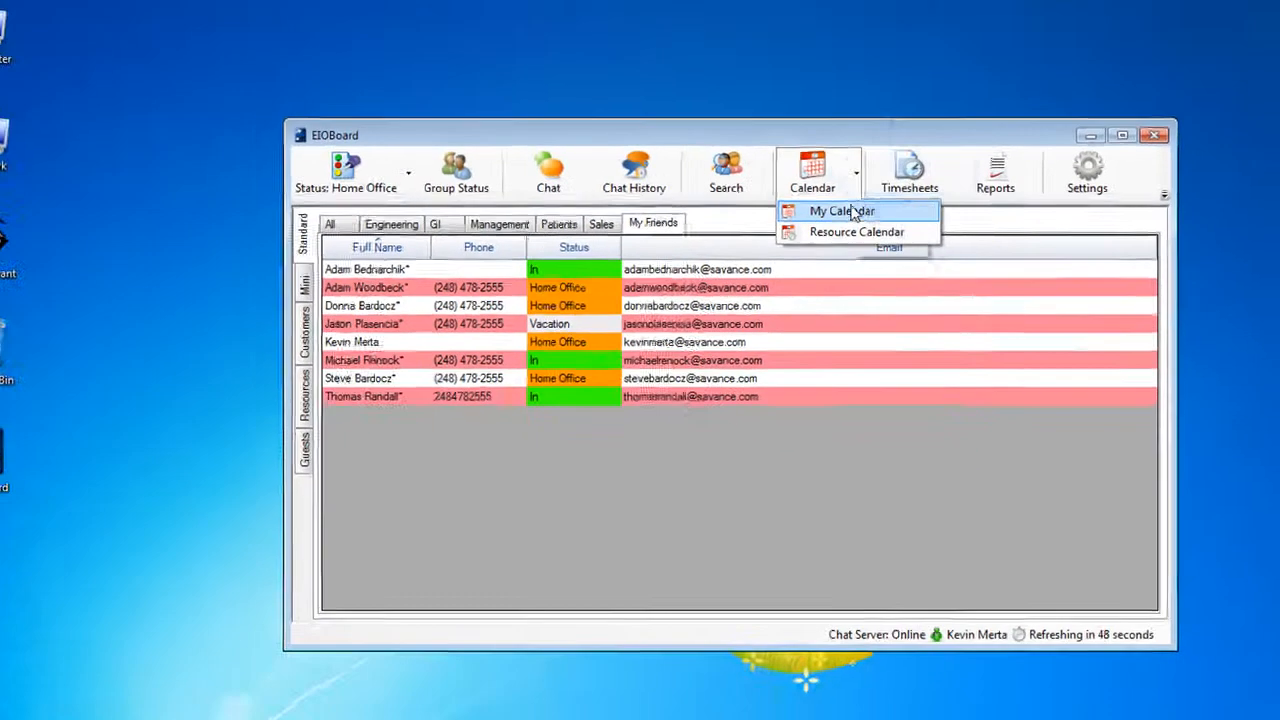
{"action": "left_click", "coordinate": [840, 212]}
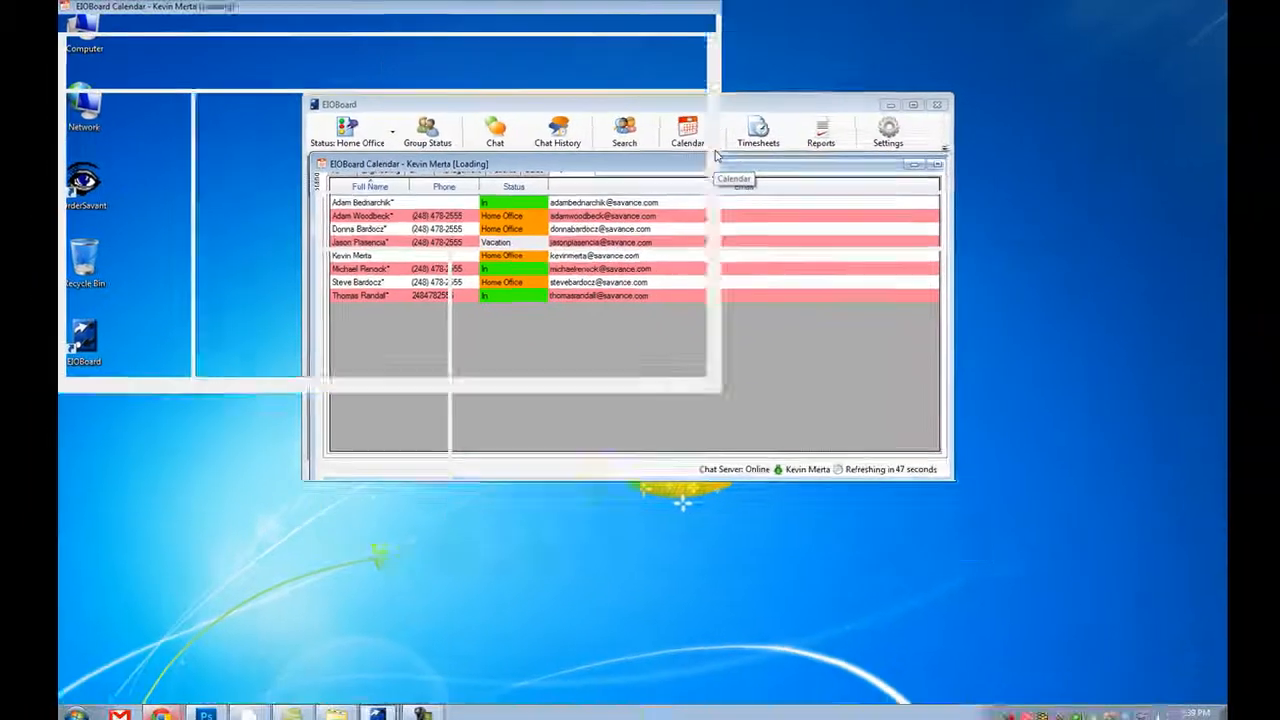
- Show Tuesday, May 15 in Day view with the 2 PM software vendor pricing meeting
{"action": "left_click", "coordinate": [688, 130]}
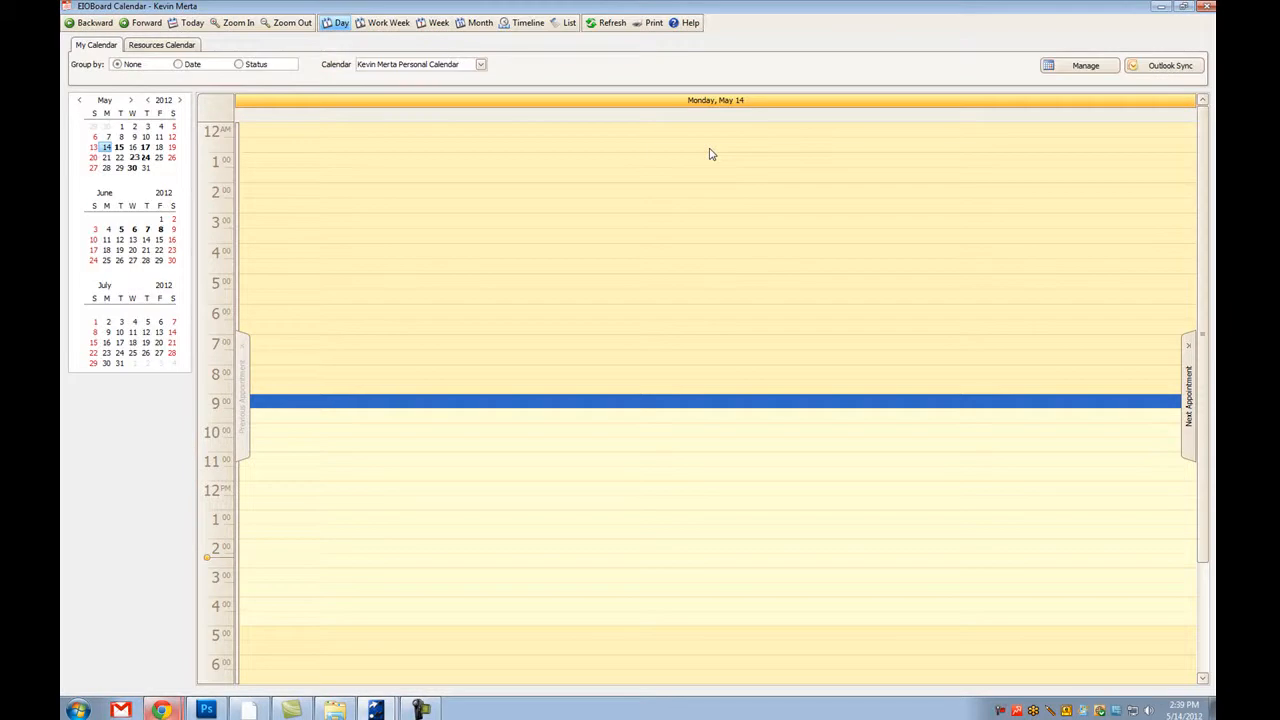
{"action": "mouse_move", "coordinate": [524, 222]}
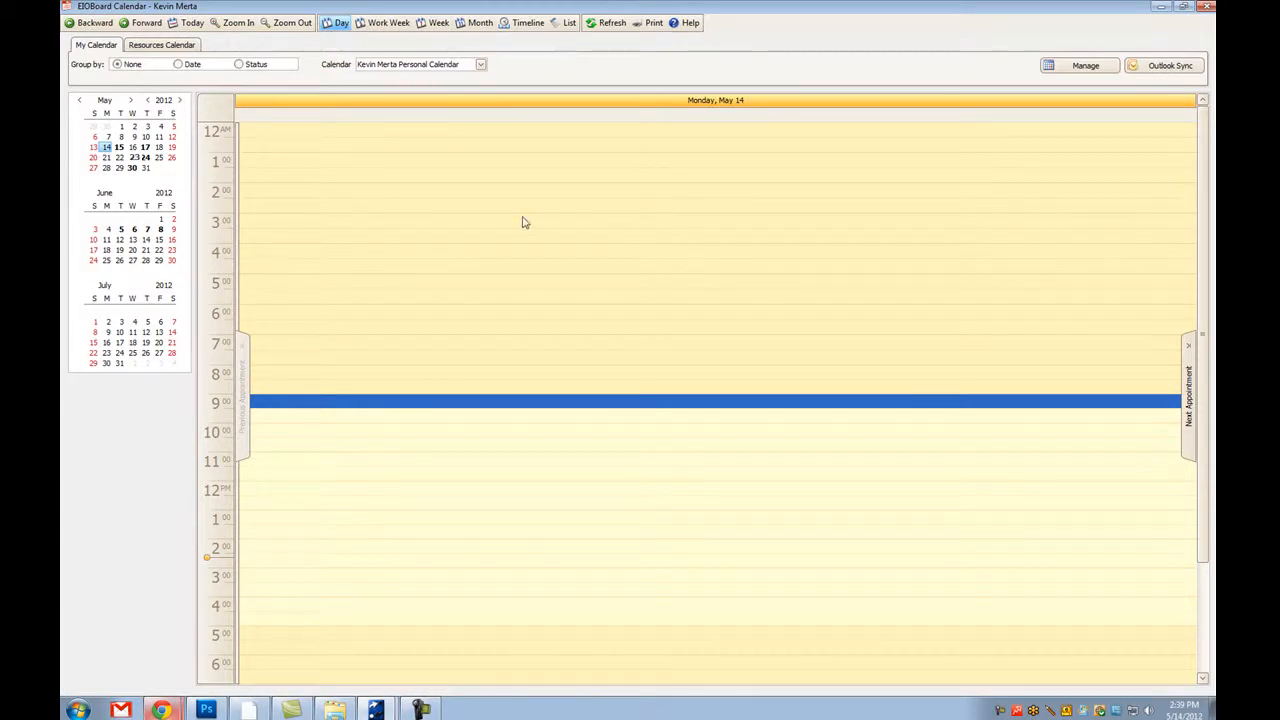
{"action": "mouse_move", "coordinate": [490, 240]}
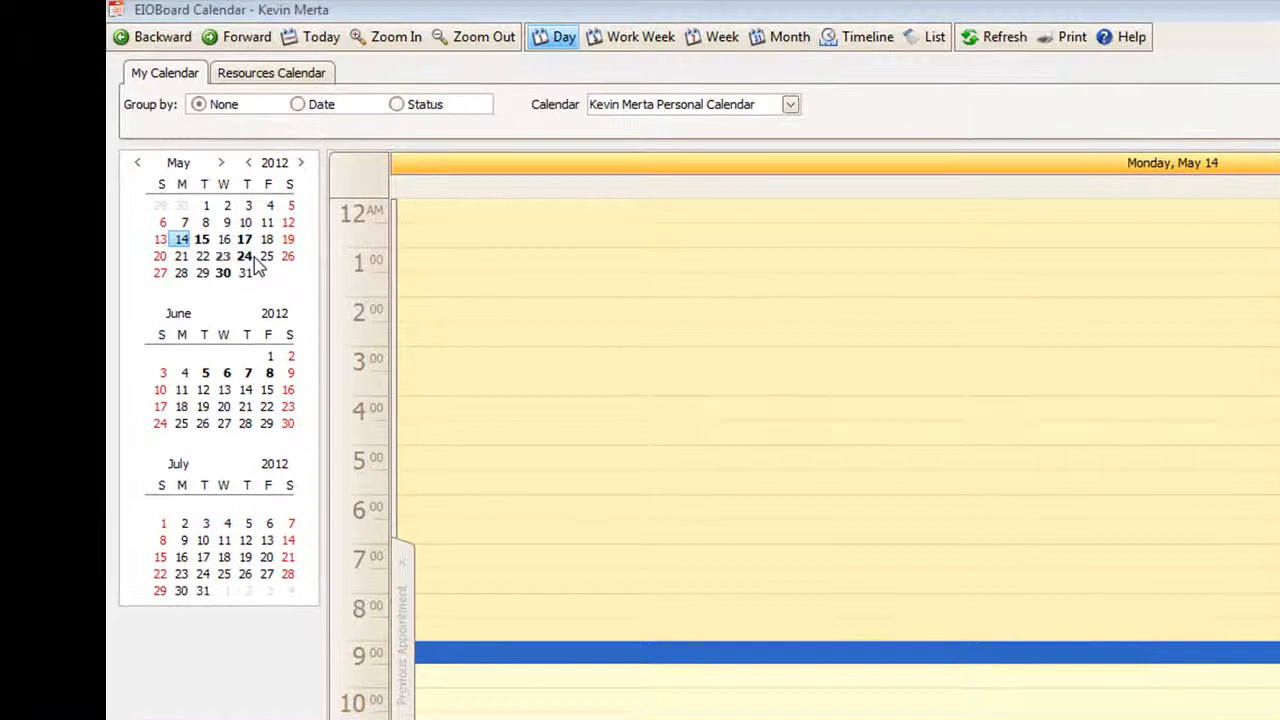
{"action": "mouse_move", "coordinate": [248, 264]}
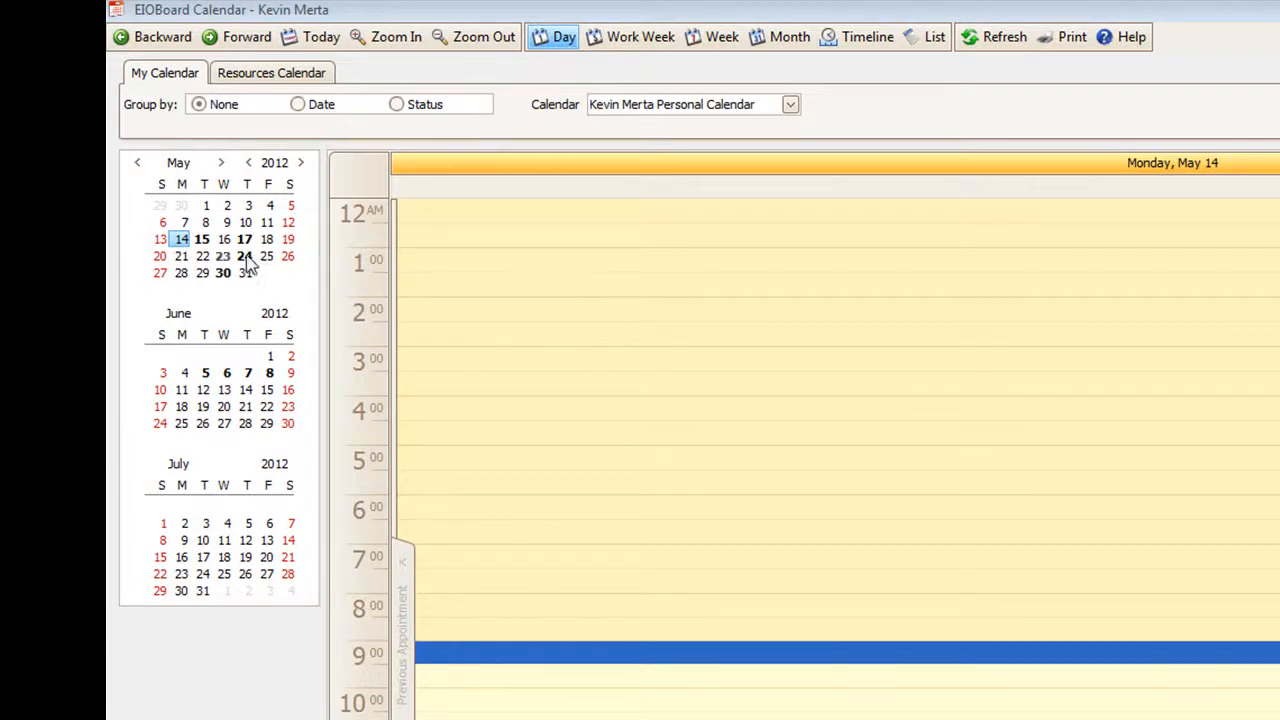
{"action": "left_click", "coordinate": [202, 240]}
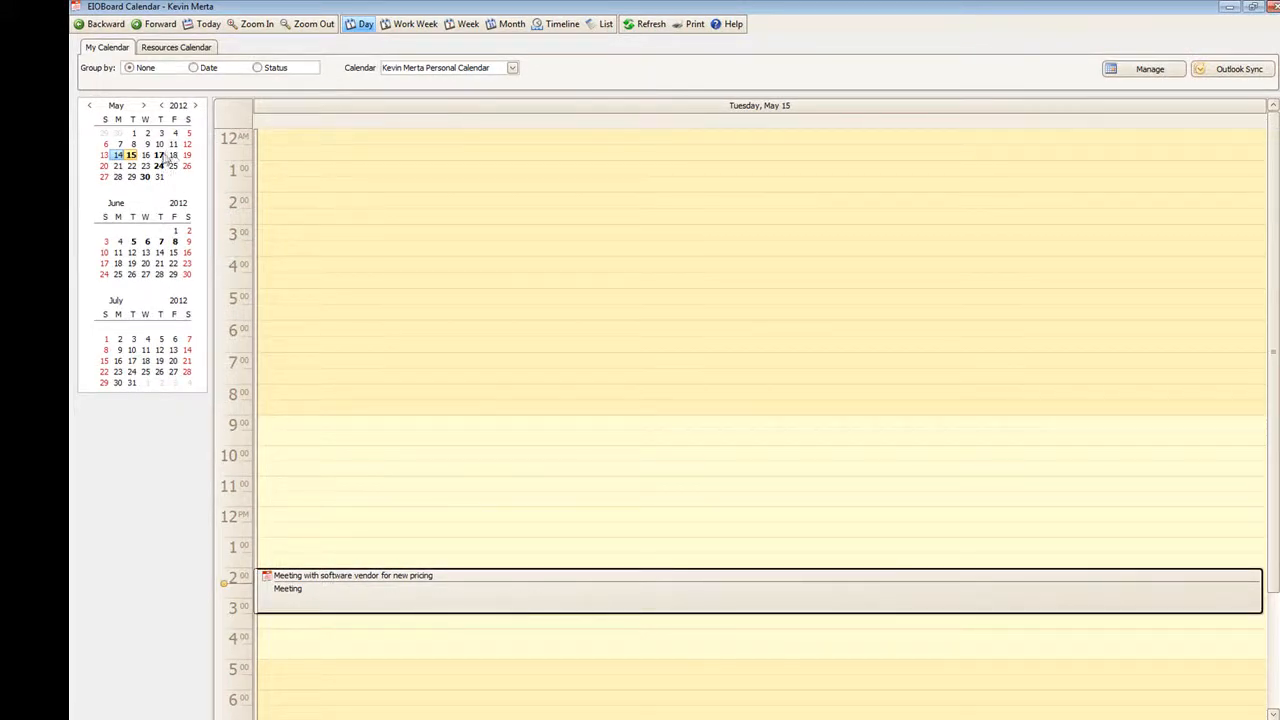
{"action": "left_click", "coordinate": [160, 156]}
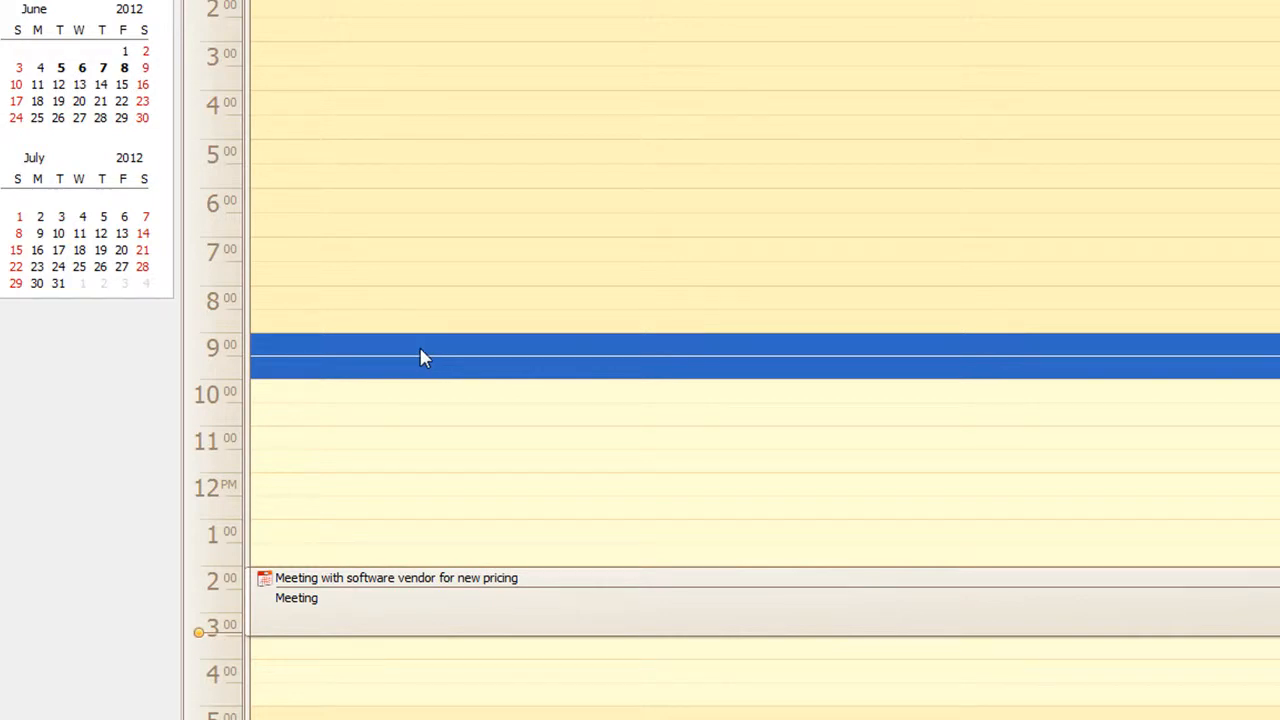
{"action": "mouse_move", "coordinate": [388, 352]}
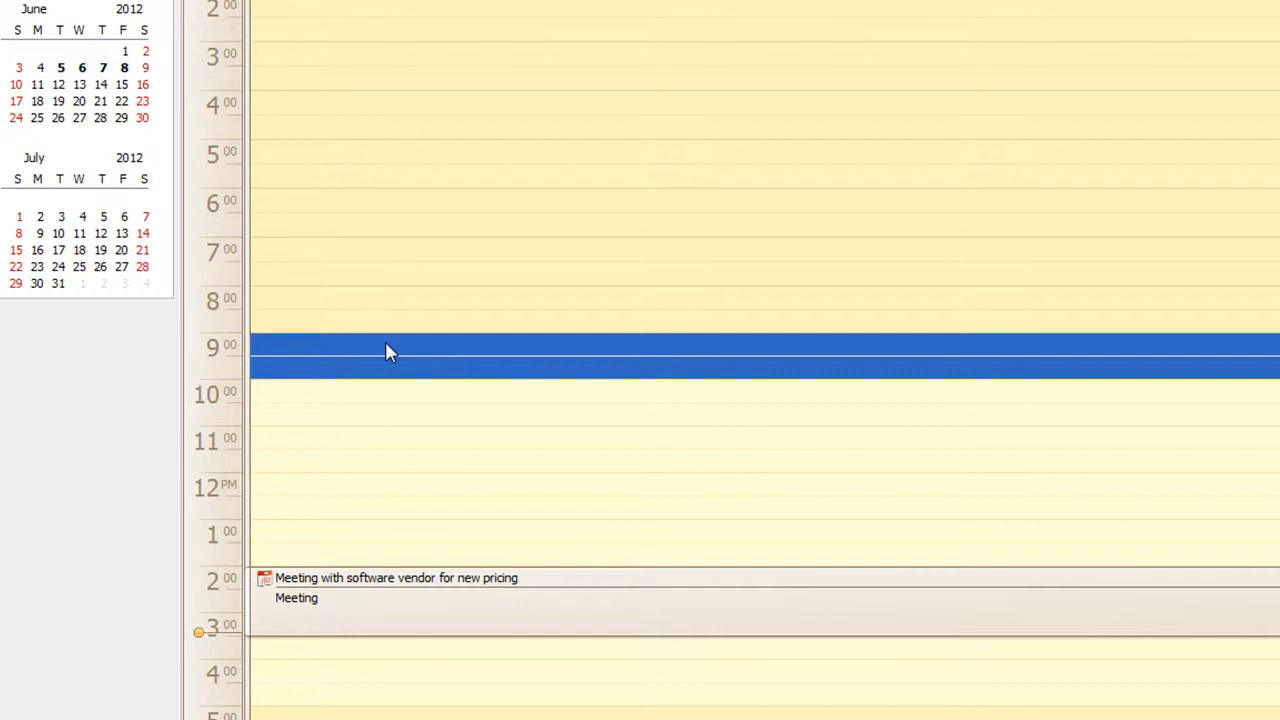
{"action": "mouse_move", "coordinate": [420, 356]}
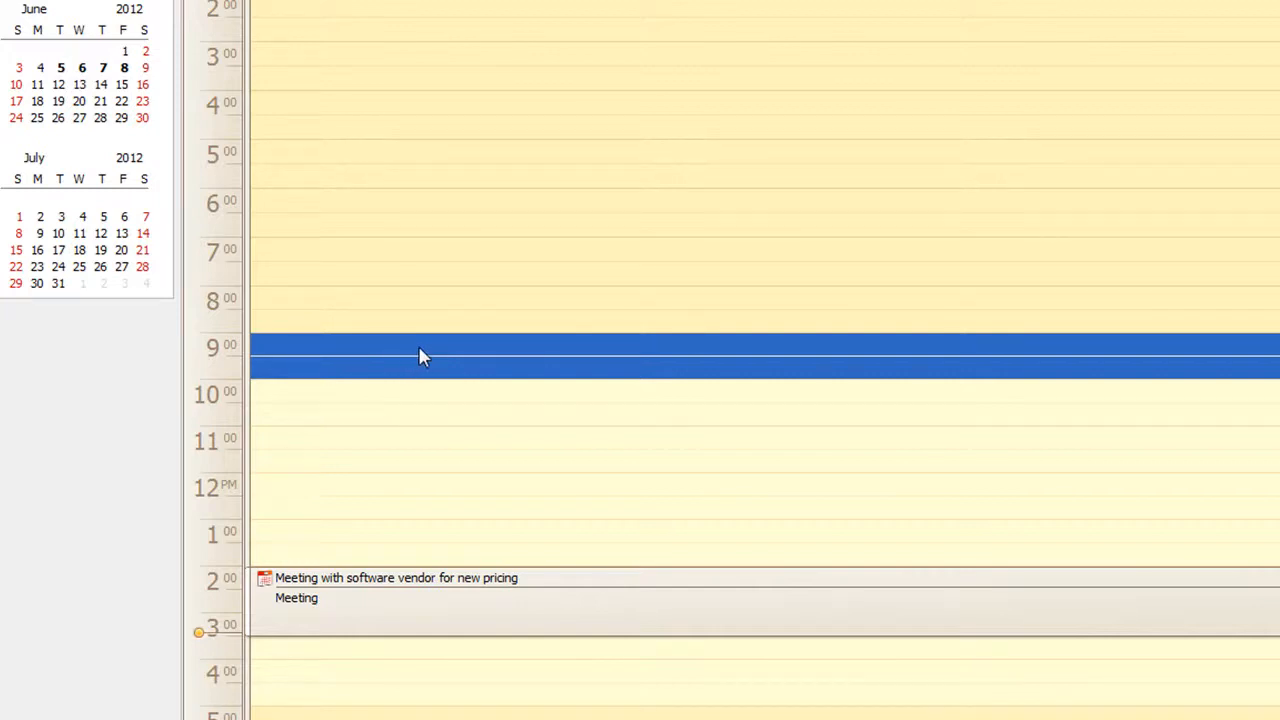
{"action": "mouse_move", "coordinate": [366, 352]}
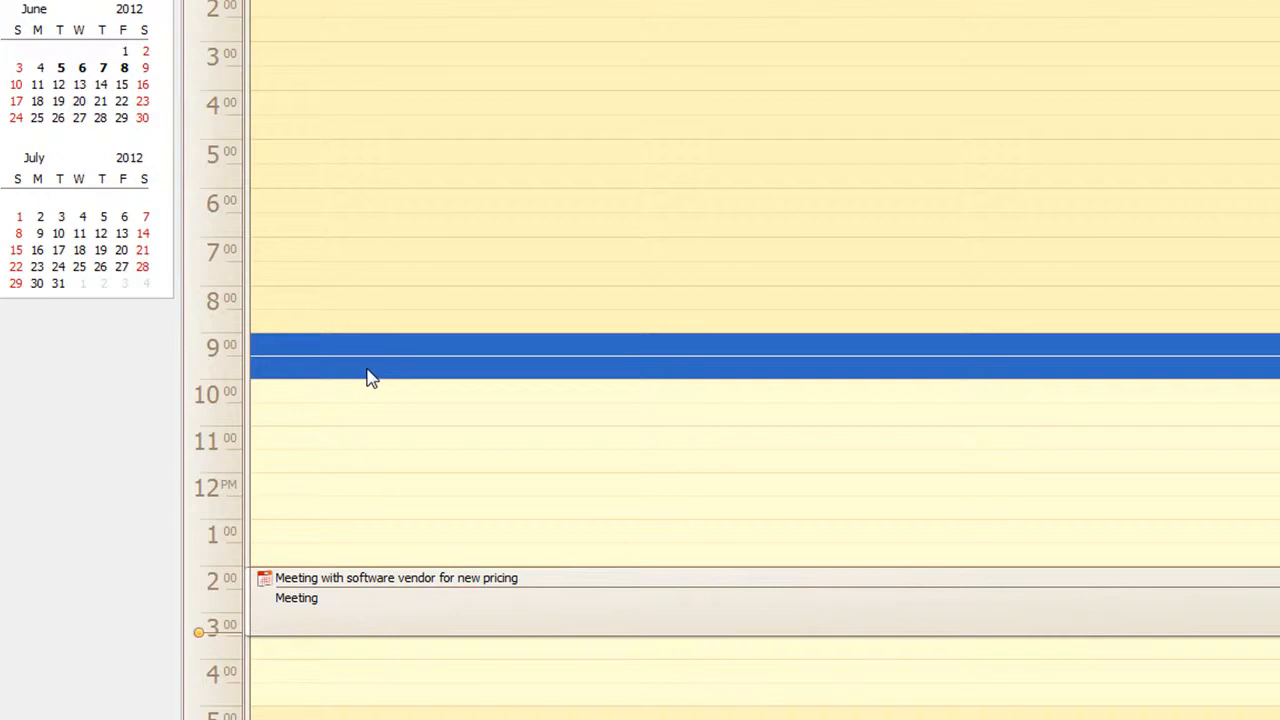
- Add a 9 AM appointment on May 15 reading 'Out running errands'
{"action": "type", "text": "OU"}
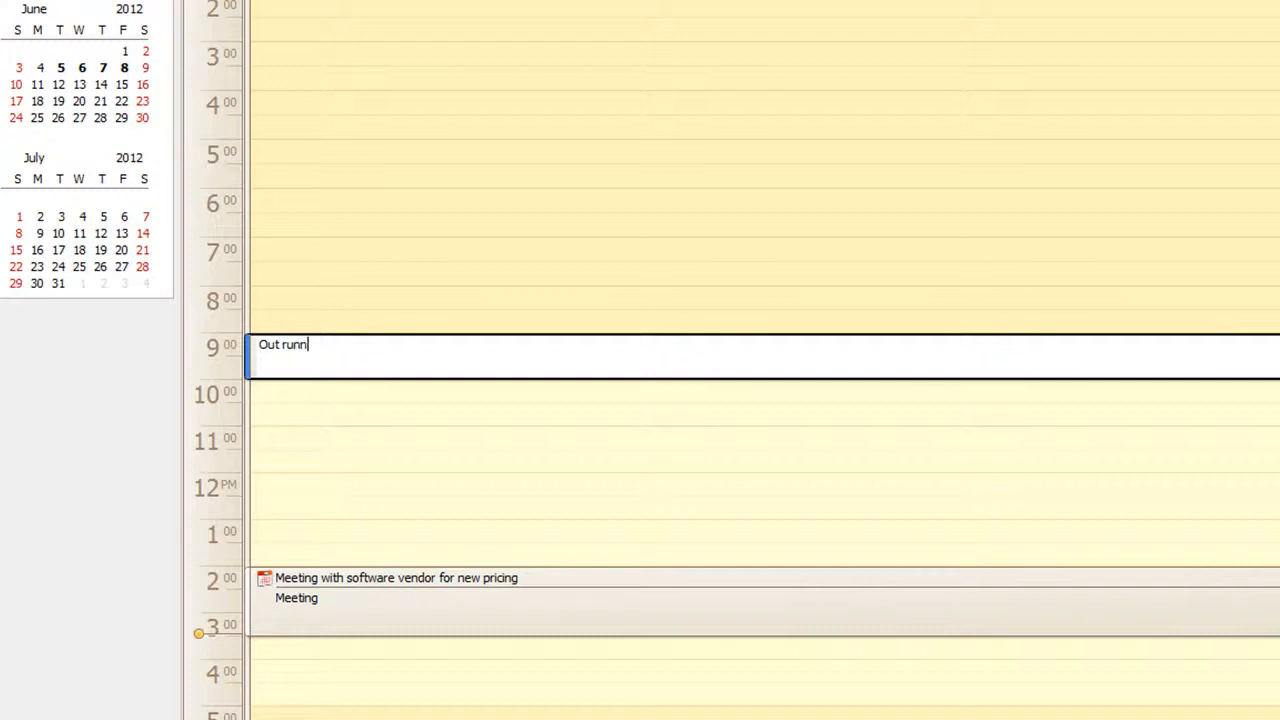
{"action": "type", "text": "ing errands"}
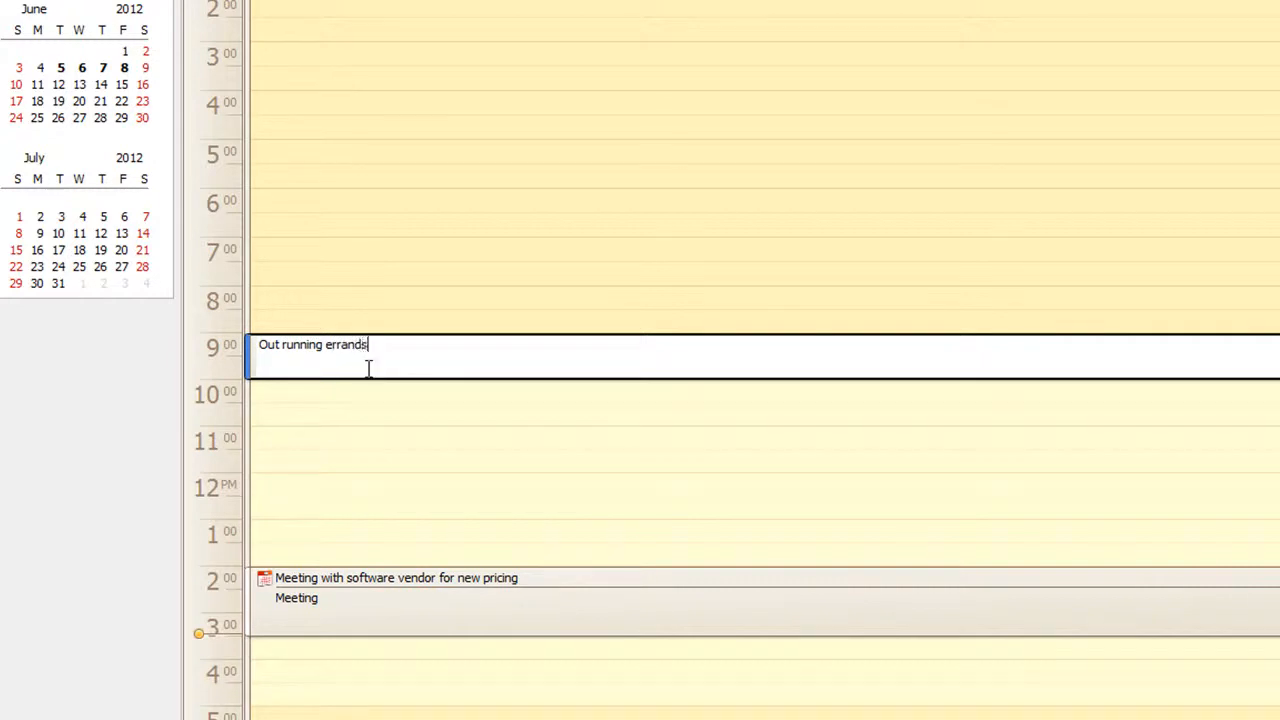
{"action": "type", "text": "\" \""}
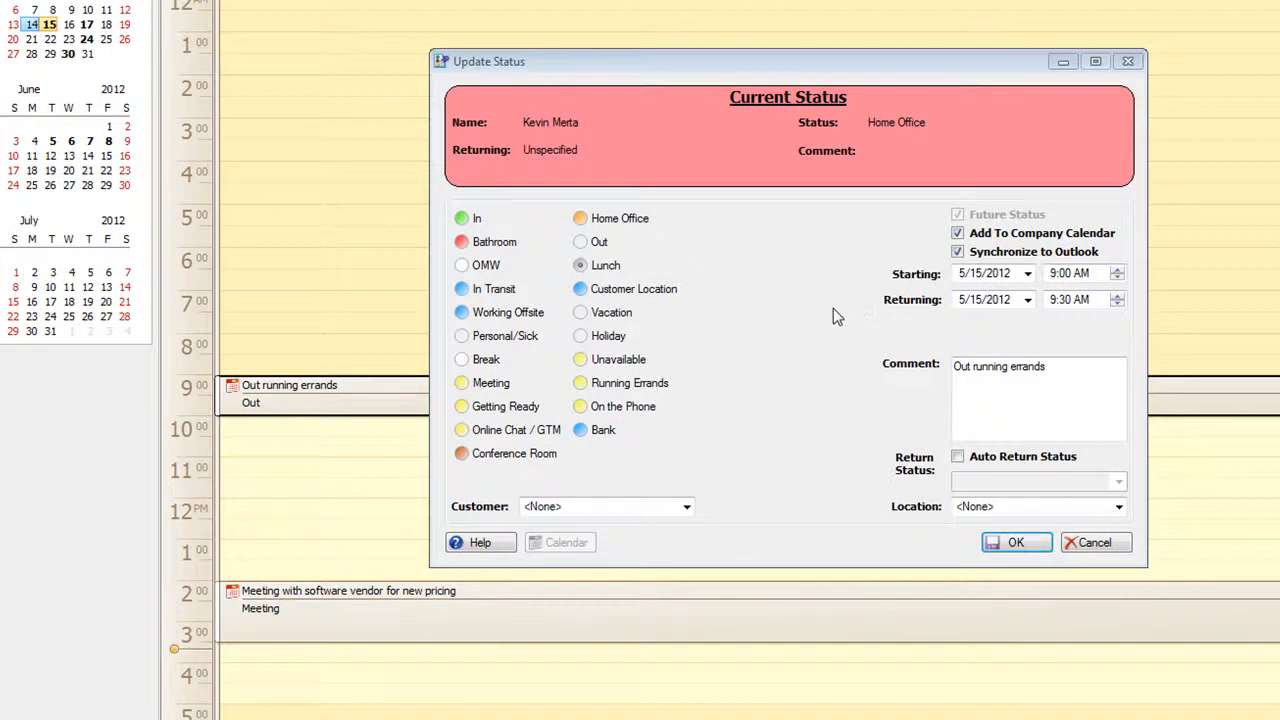
{"action": "mouse_move", "coordinate": [680, 324]}
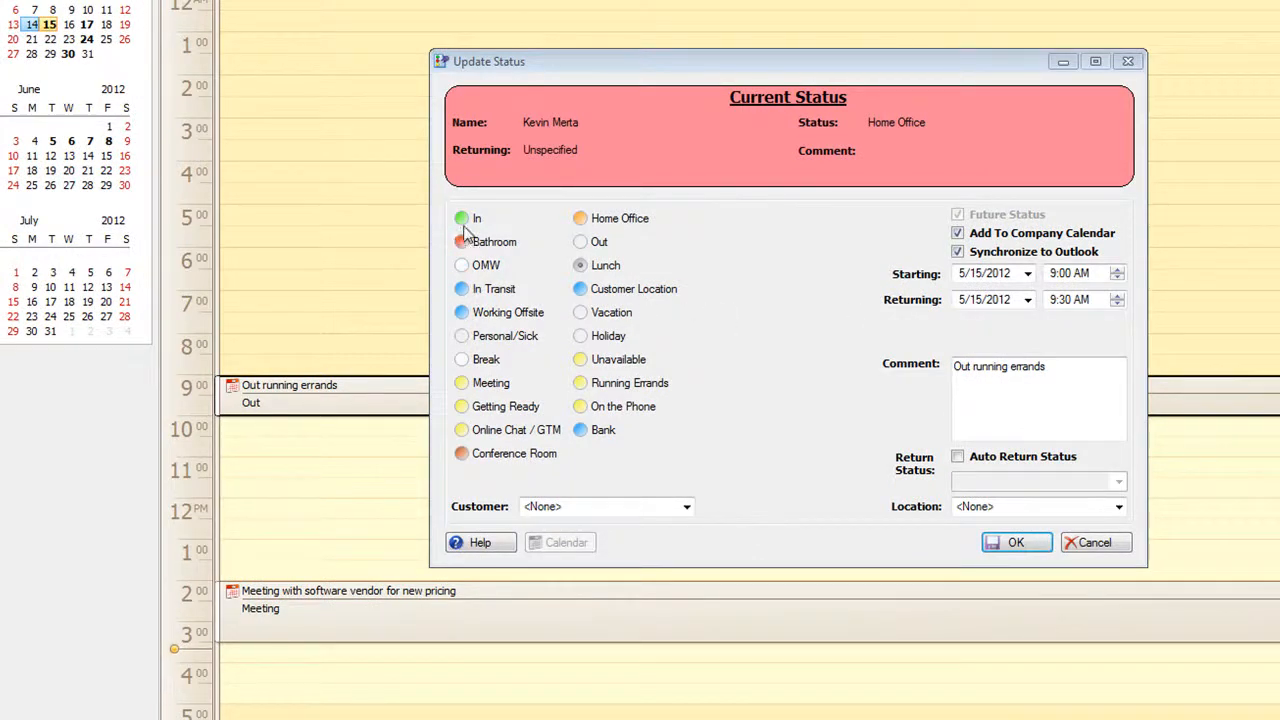
{"action": "mouse_move", "coordinate": [488, 332]}
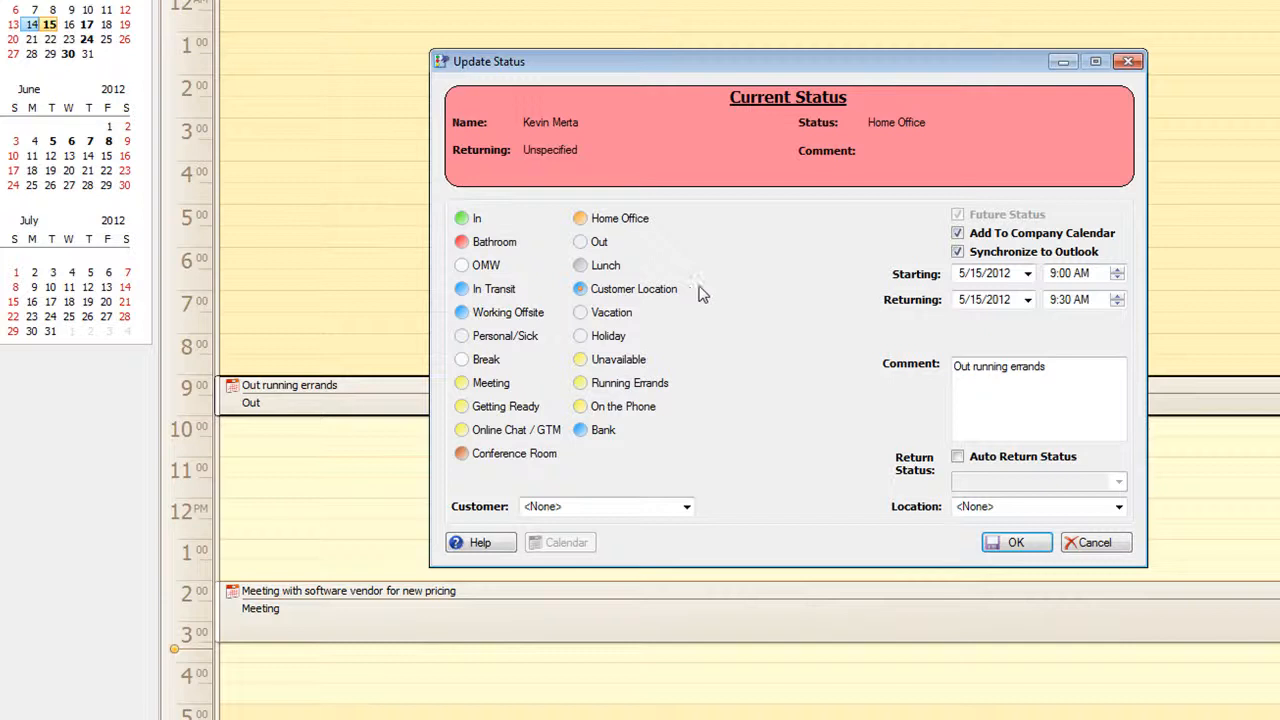
{"action": "mouse_move", "coordinate": [964, 268]}
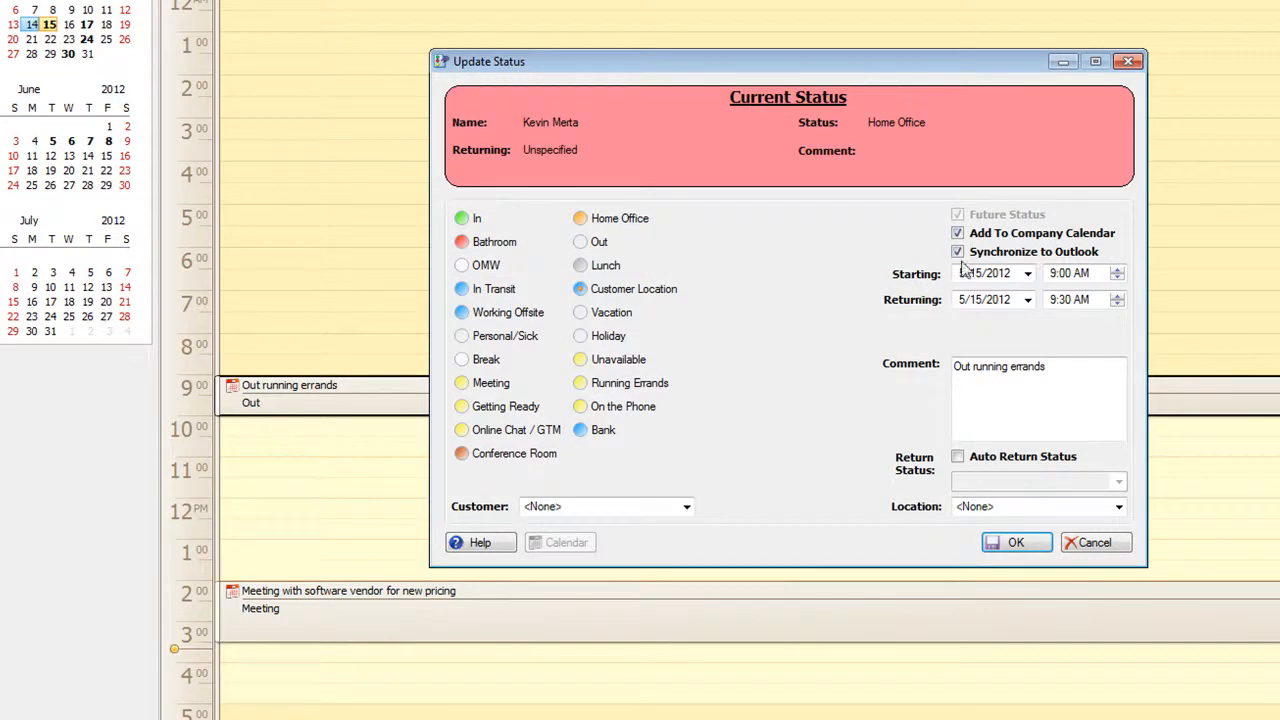
- Toggle Synchronize to Outlook off and back on for the errands status, keeping company calendar and Outlook sync
{"action": "left_click", "coordinate": [956, 252]}
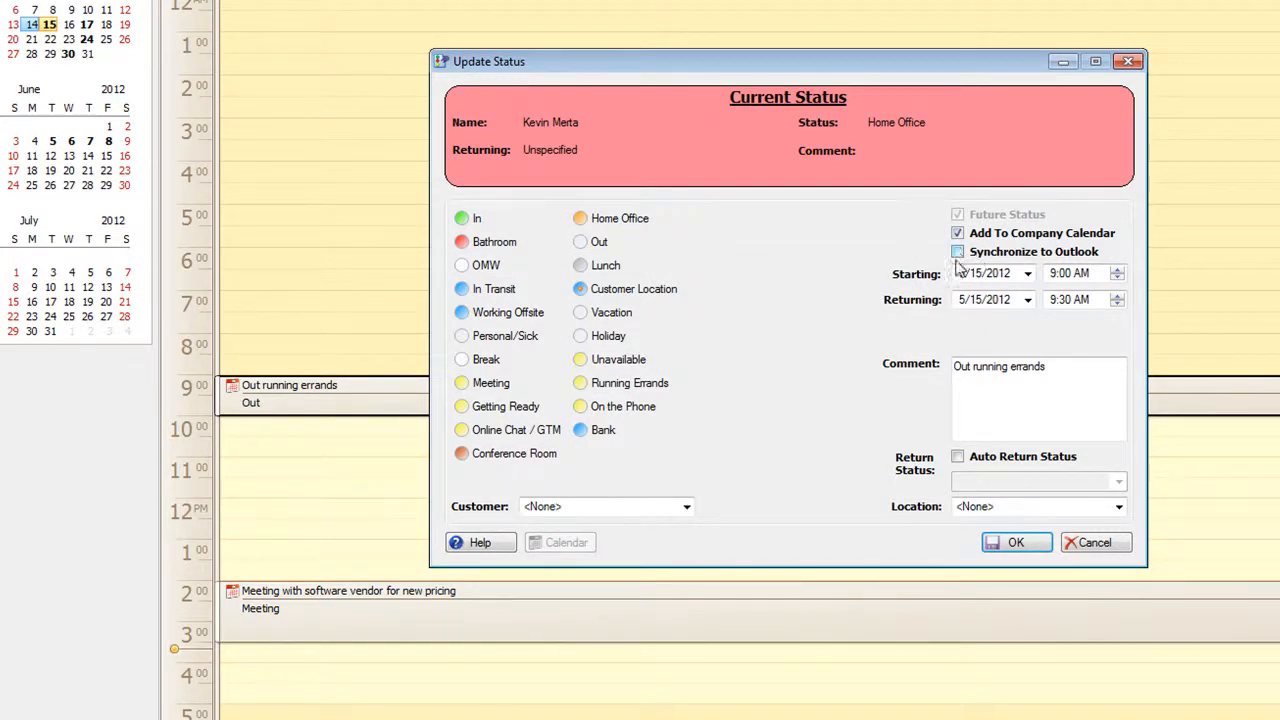
{"action": "left_click", "coordinate": [956, 252]}
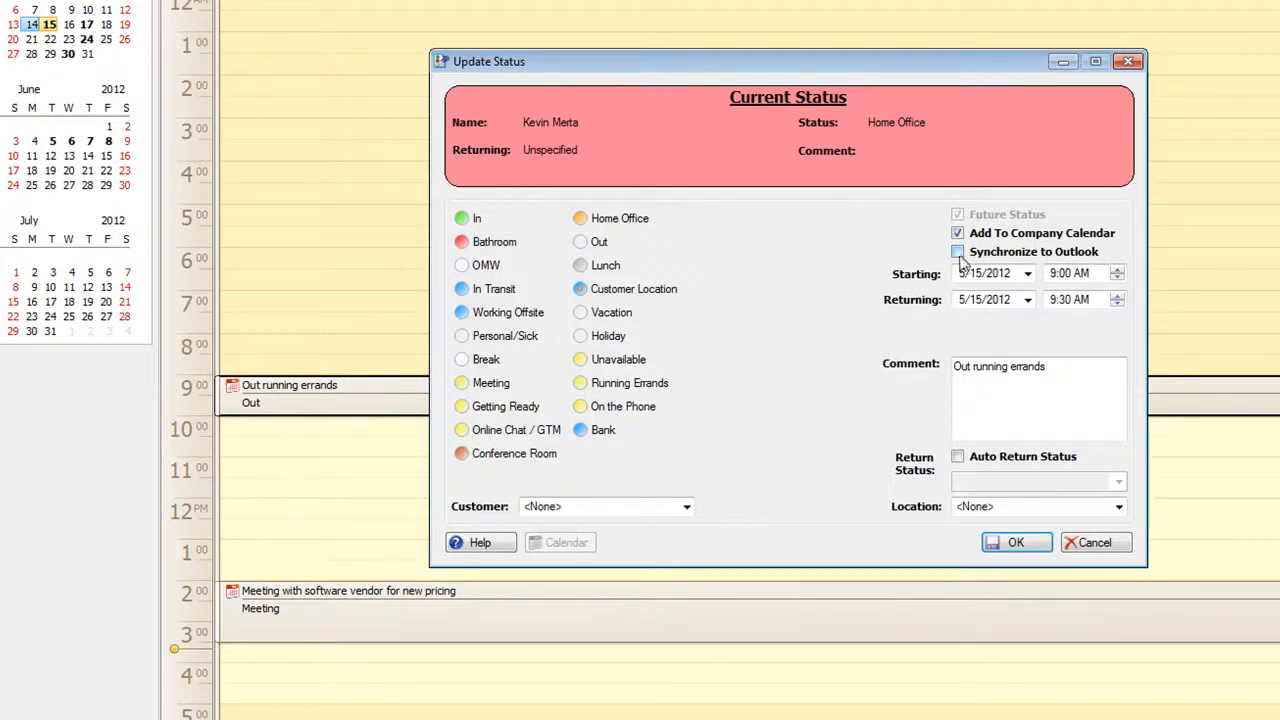
{"action": "left_click", "coordinate": [956, 252]}
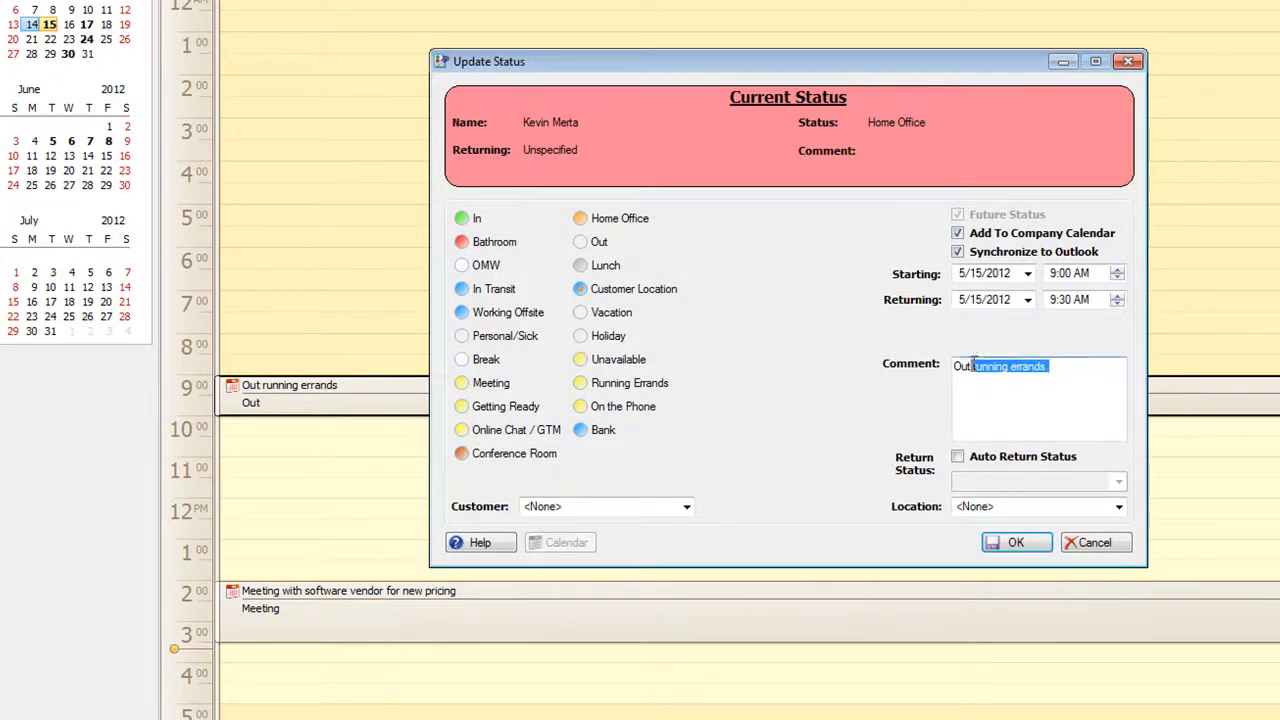
{"action": "key", "text": "Delete"}
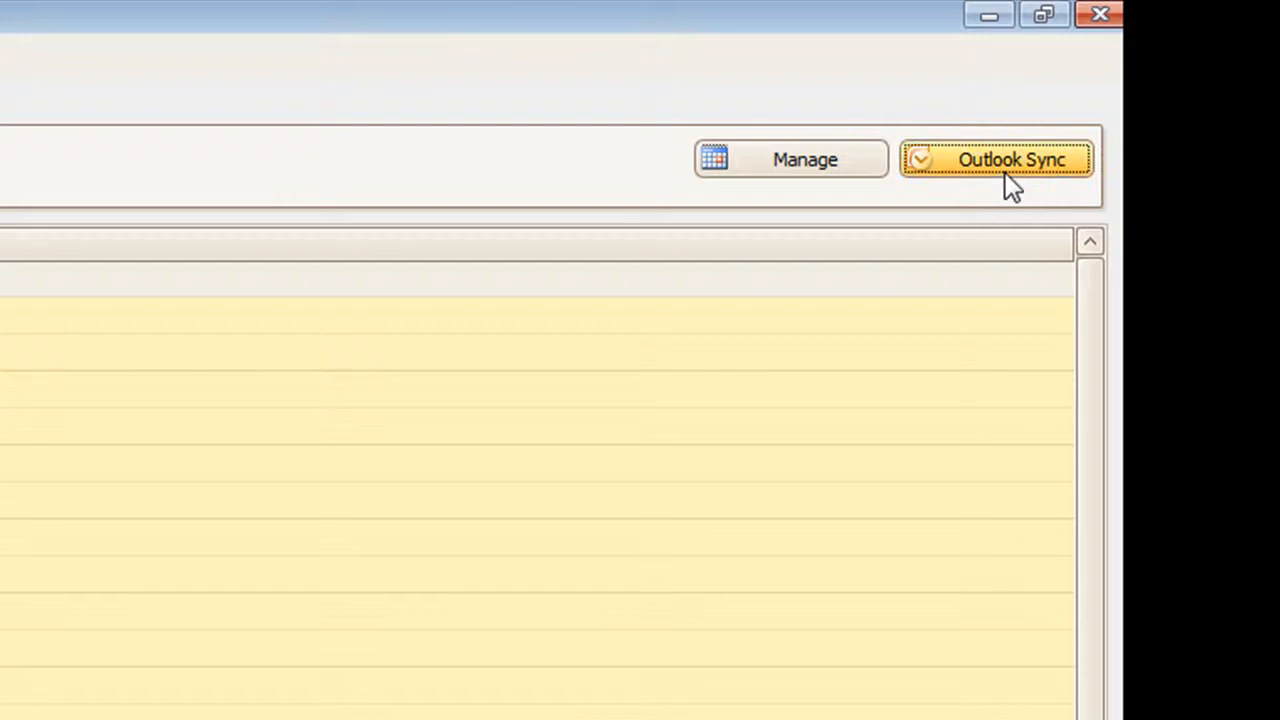
- Bring up the Outlook Synchronize window for the personal calendar
{"action": "left_click", "coordinate": [996, 160]}
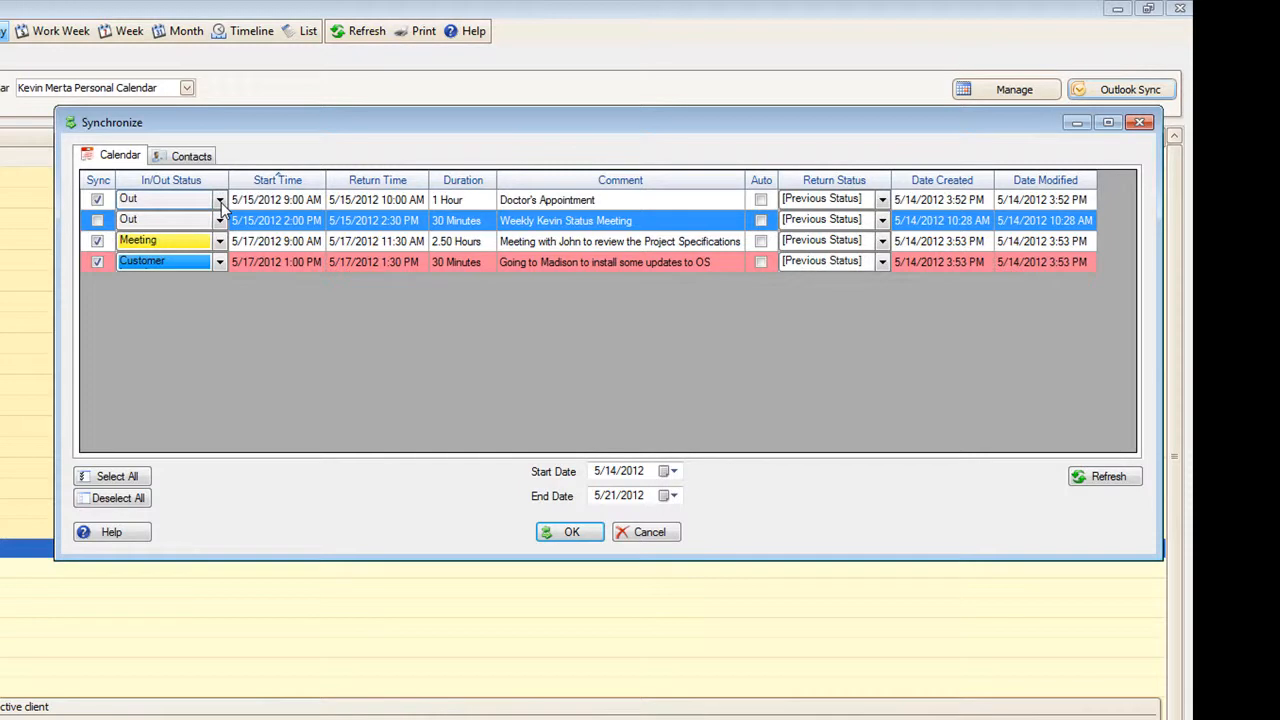
{"action": "mouse_move", "coordinate": [228, 208]}
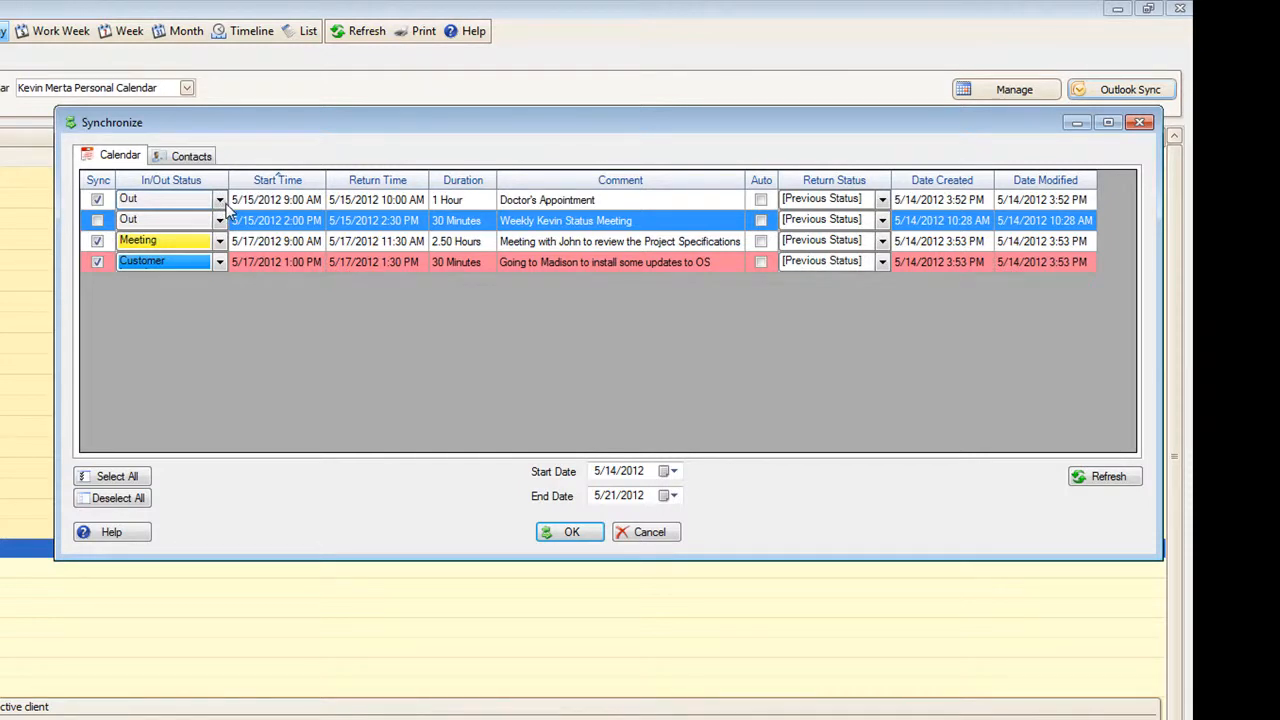
- Set the Doctor's Appointment sync entry to return automatically as In
{"action": "left_click", "coordinate": [220, 200]}
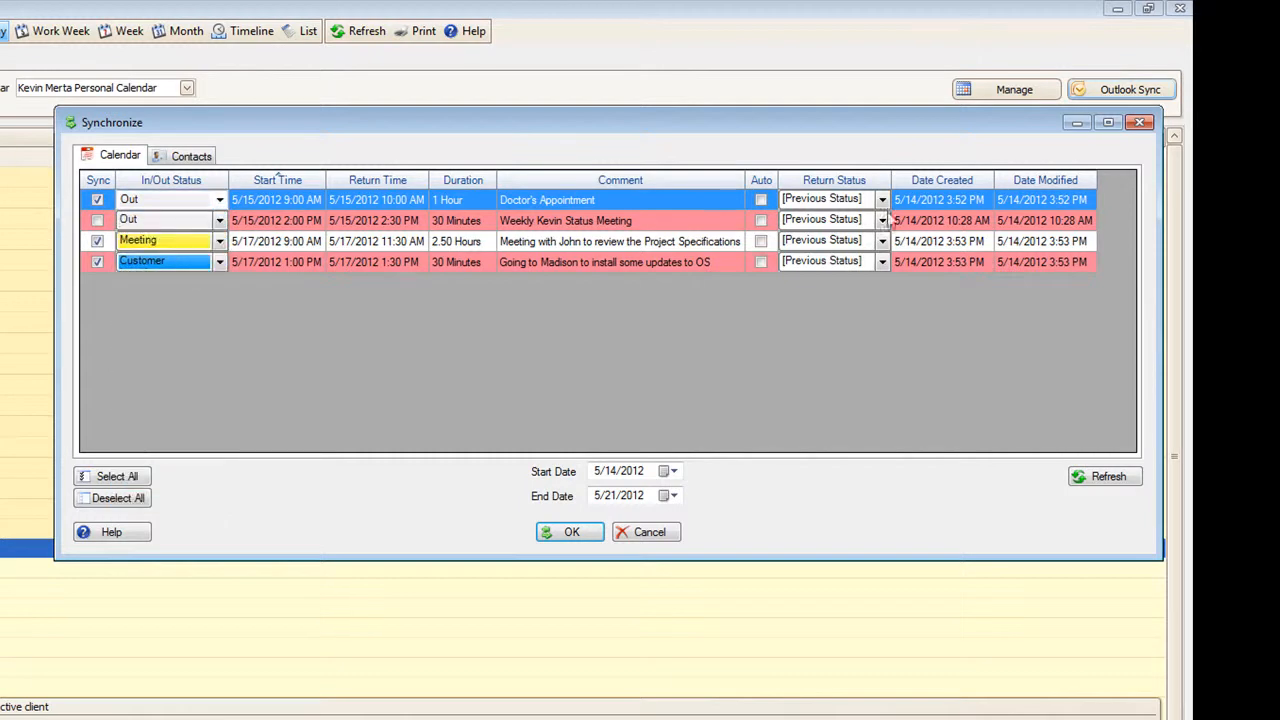
{"action": "left_click", "coordinate": [880, 200]}
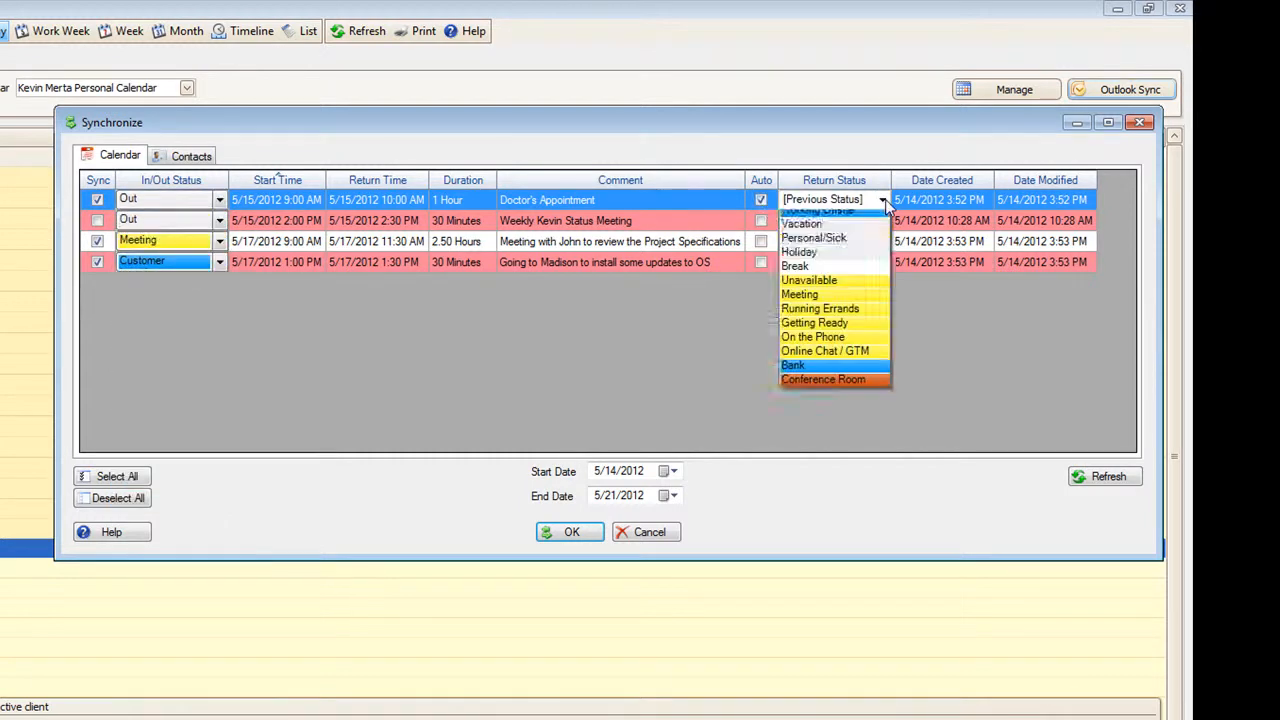
{"action": "left_click", "coordinate": [816, 210]}
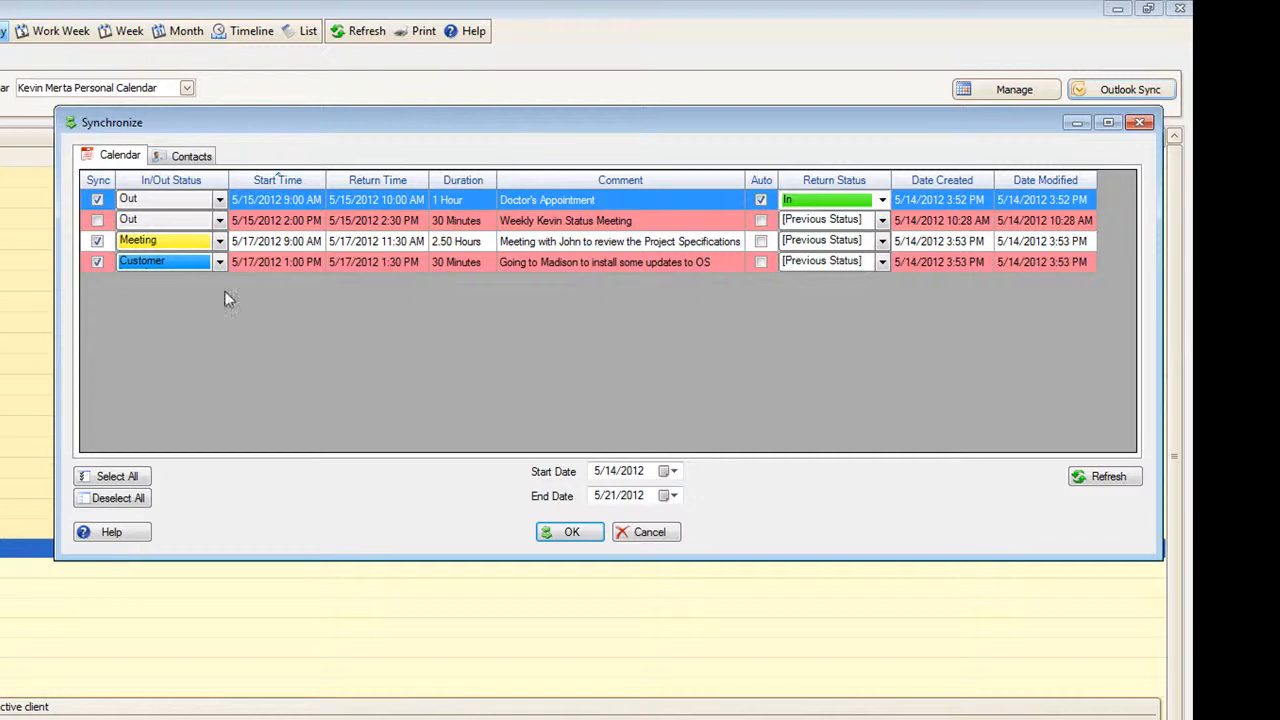
{"action": "mouse_move", "coordinate": [176, 248]}
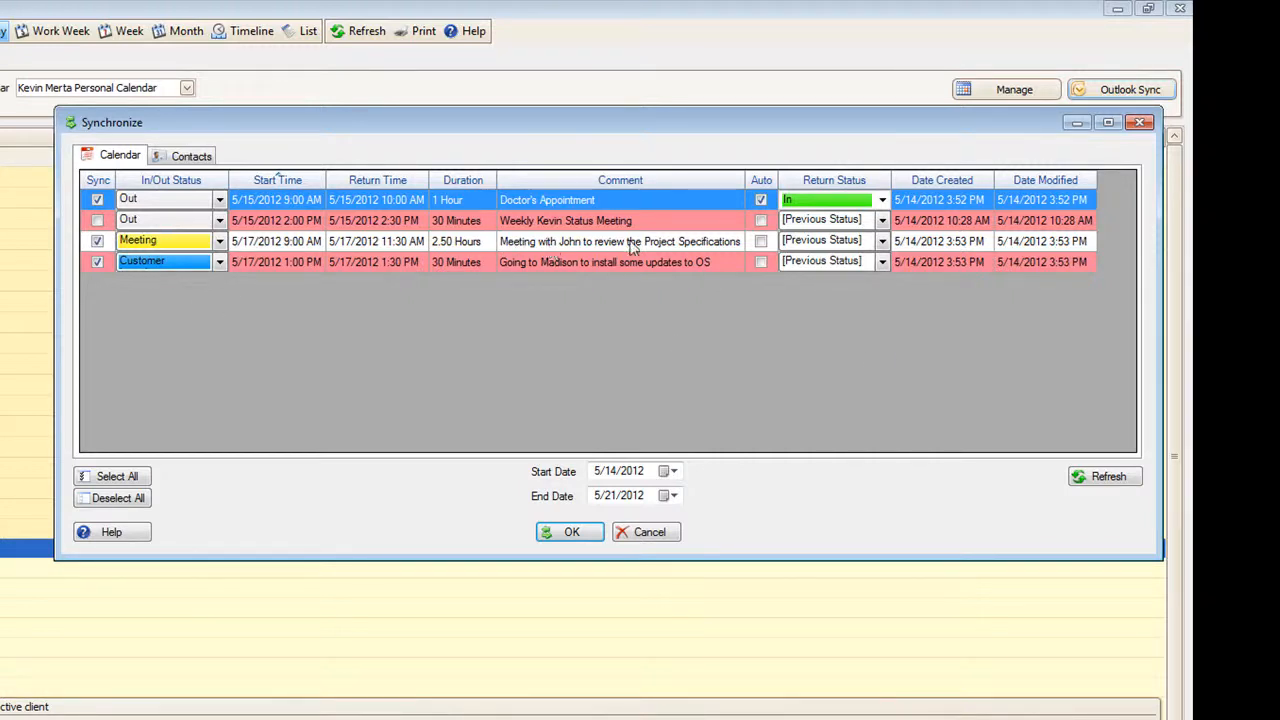
{"action": "mouse_move", "coordinate": [716, 252]}
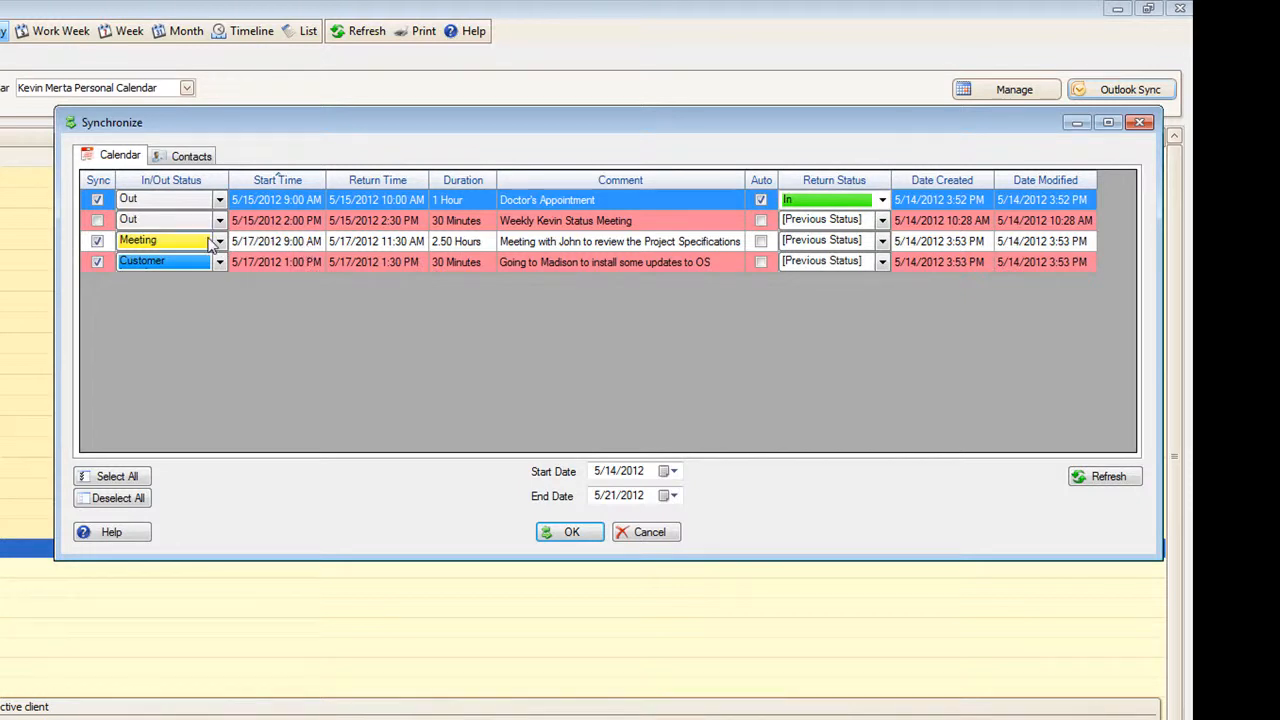
{"action": "mouse_move", "coordinate": [796, 242]}
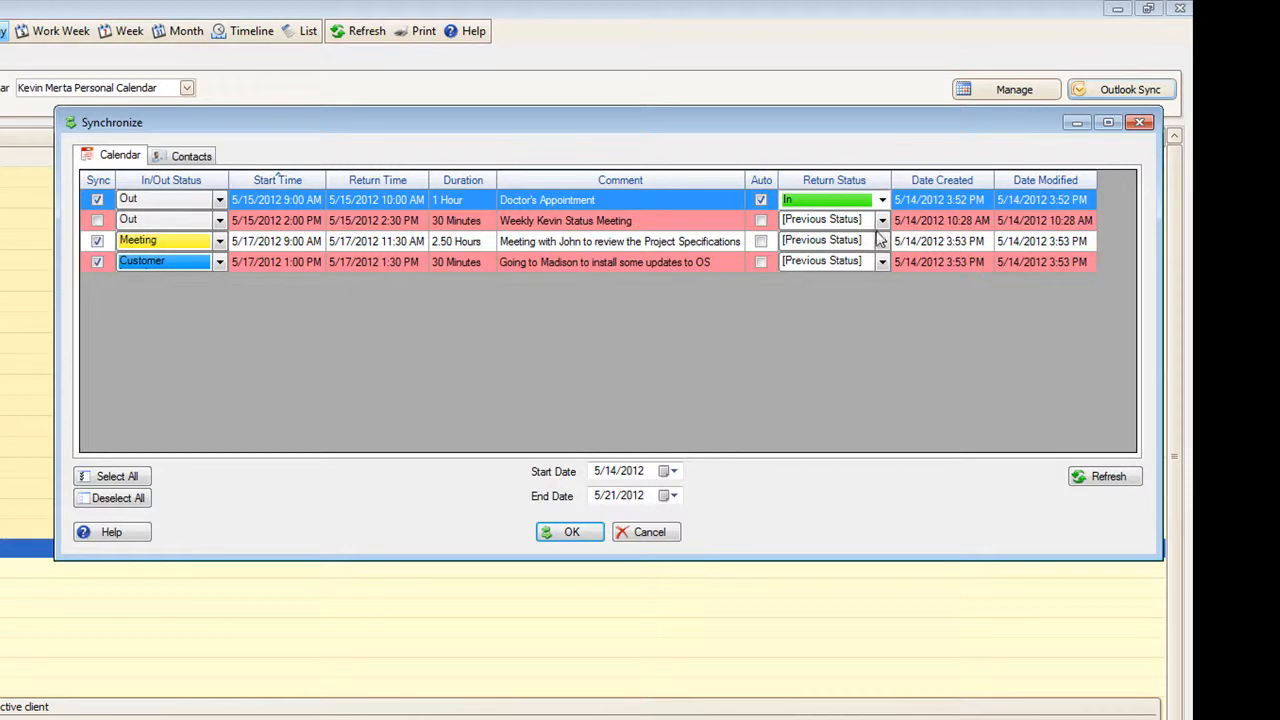
- Review the weekly status meeting and Madison install entries, keep them ticked, and confirm the sync
{"action": "left_click", "coordinate": [880, 240]}
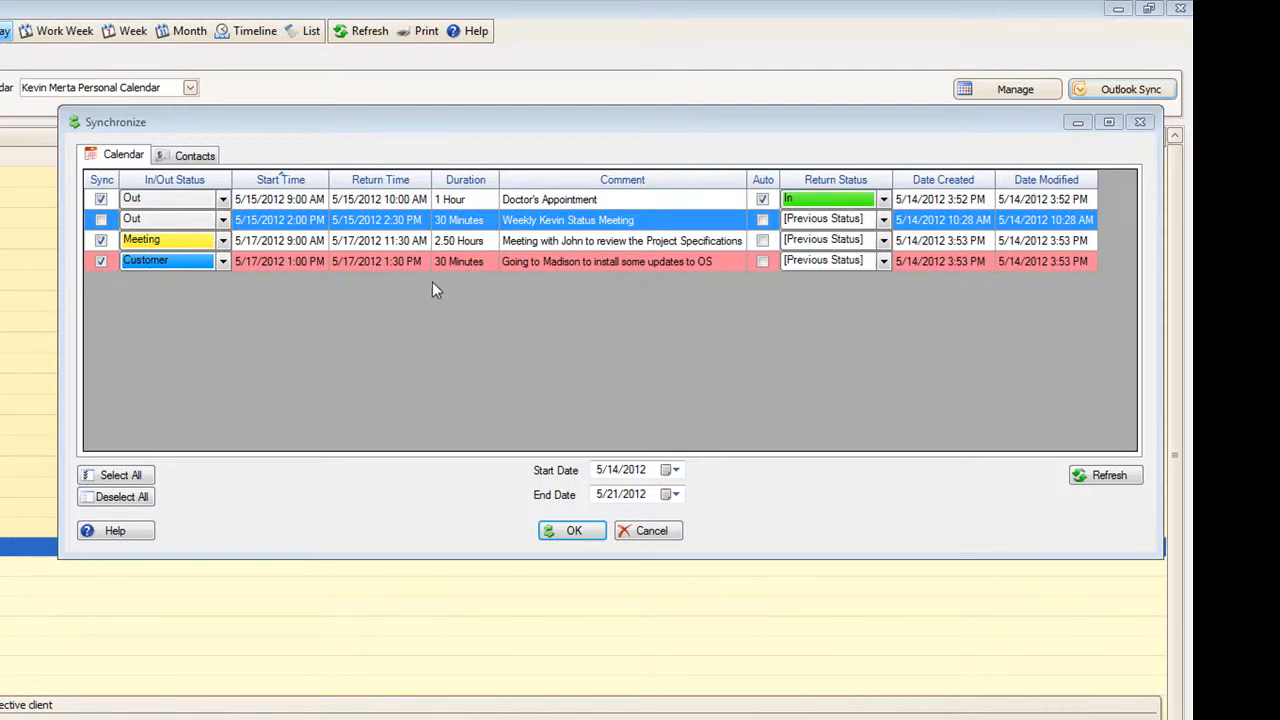
{"action": "mouse_move", "coordinate": [556, 270]}
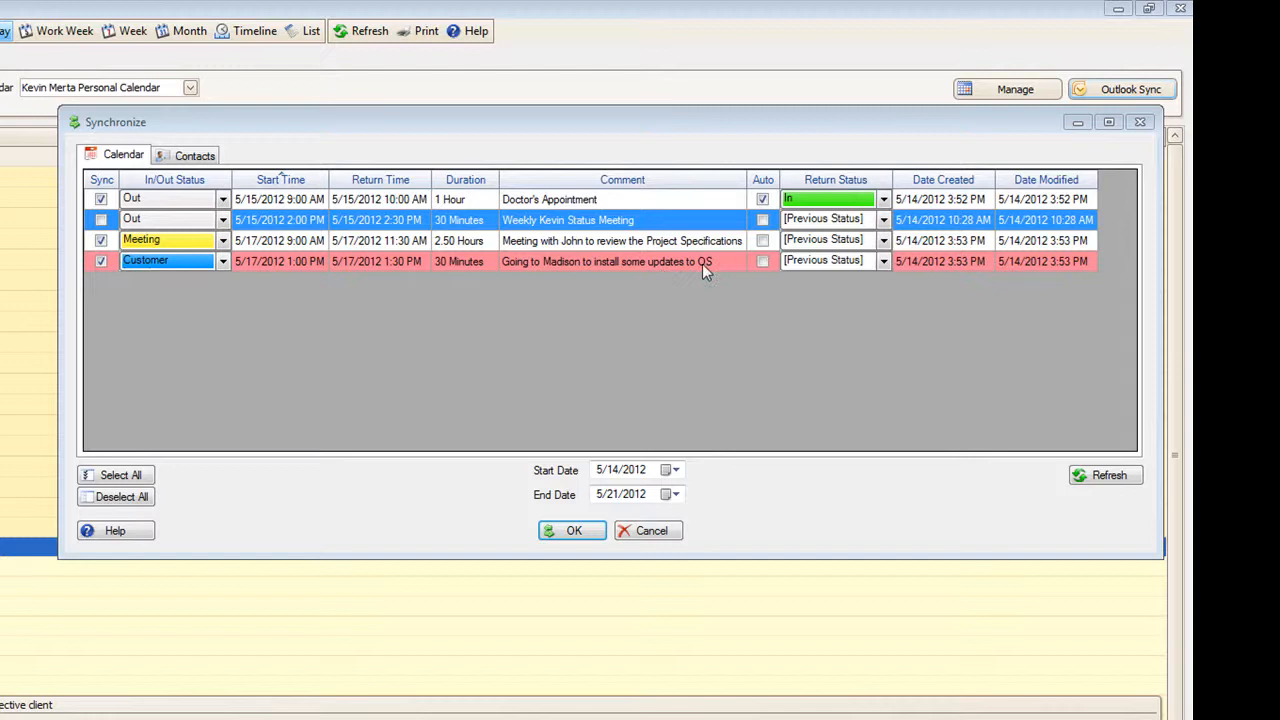
{"action": "mouse_move", "coordinate": [164, 310]}
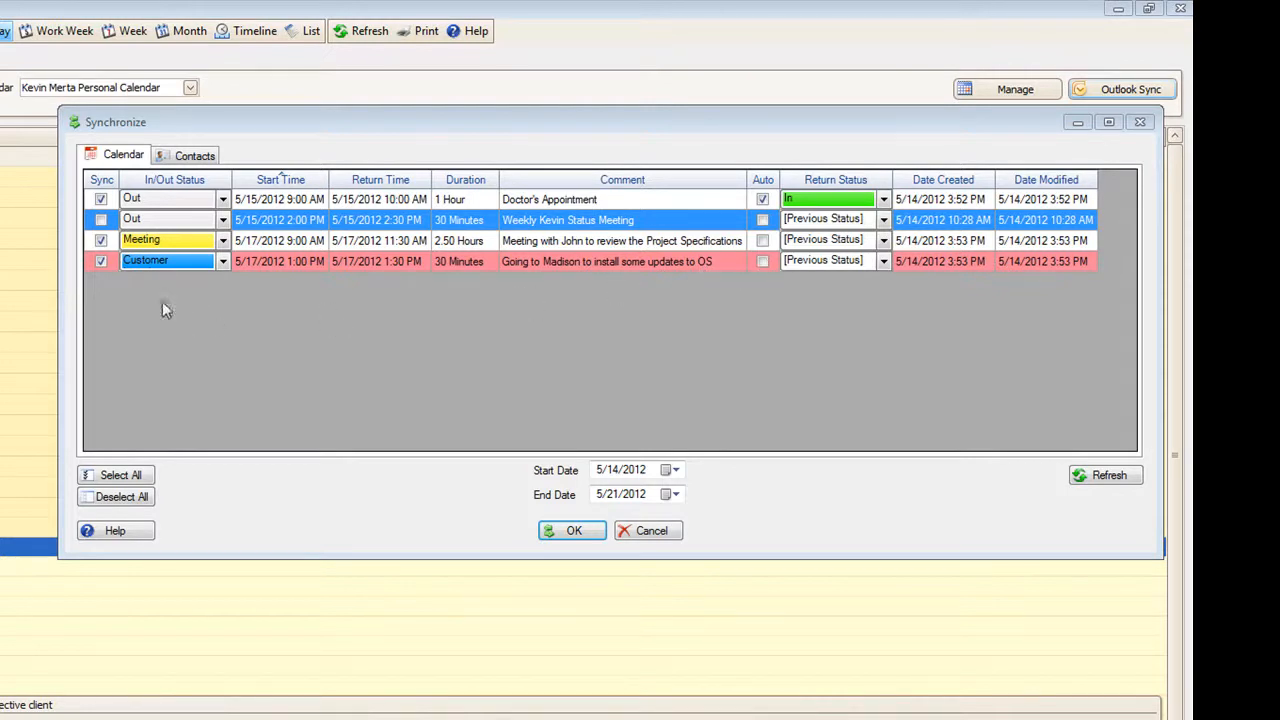
{"action": "left_click", "coordinate": [222, 260]}
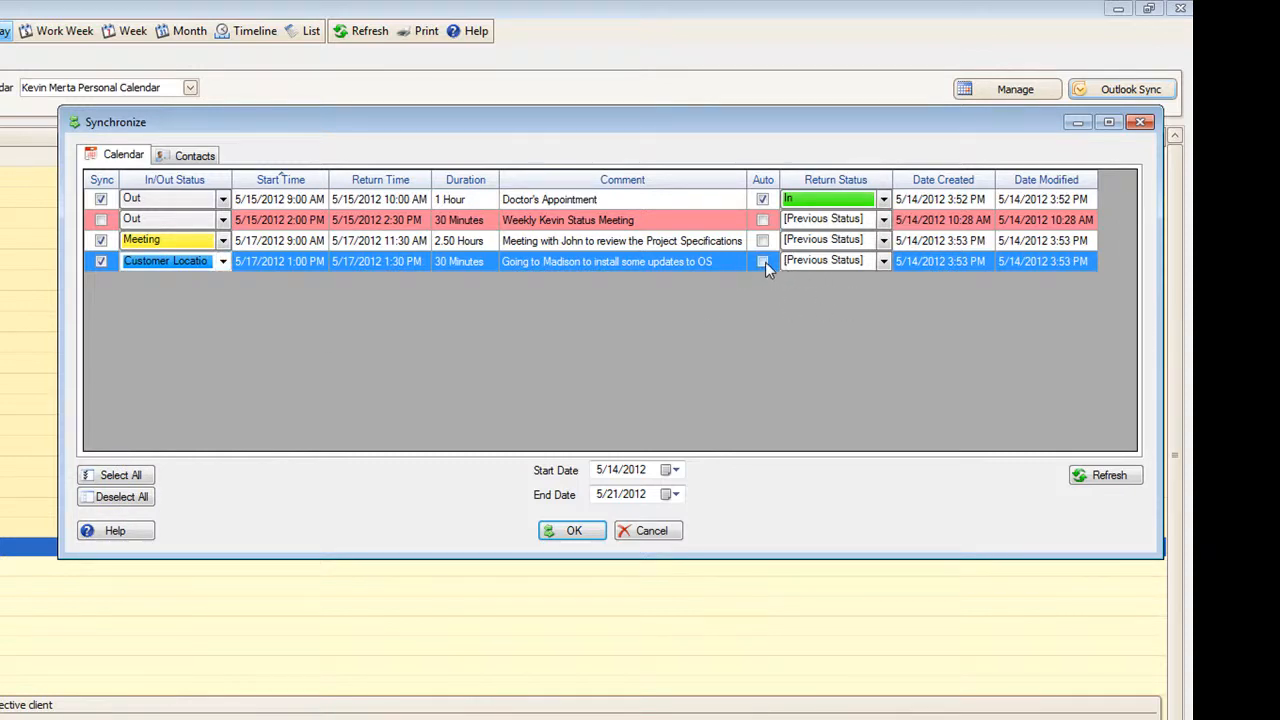
{"action": "left_click", "coordinate": [762, 260]}
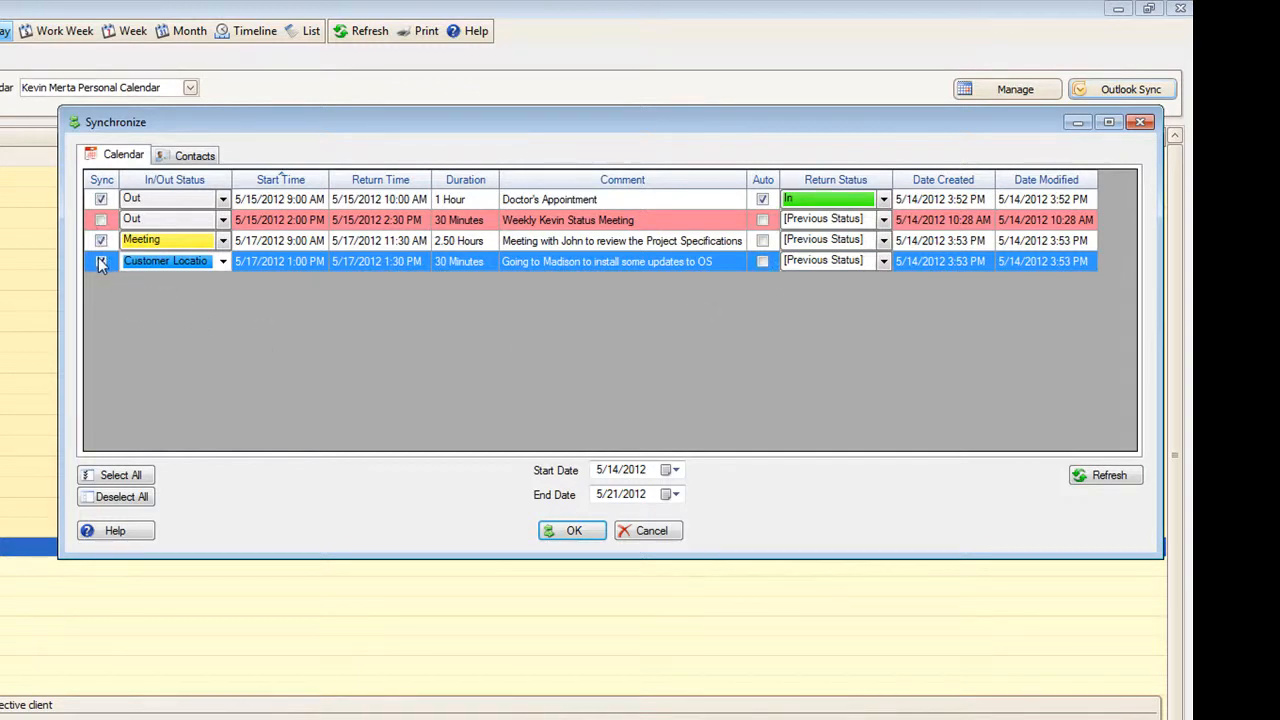
{"action": "left_click", "coordinate": [100, 260]}
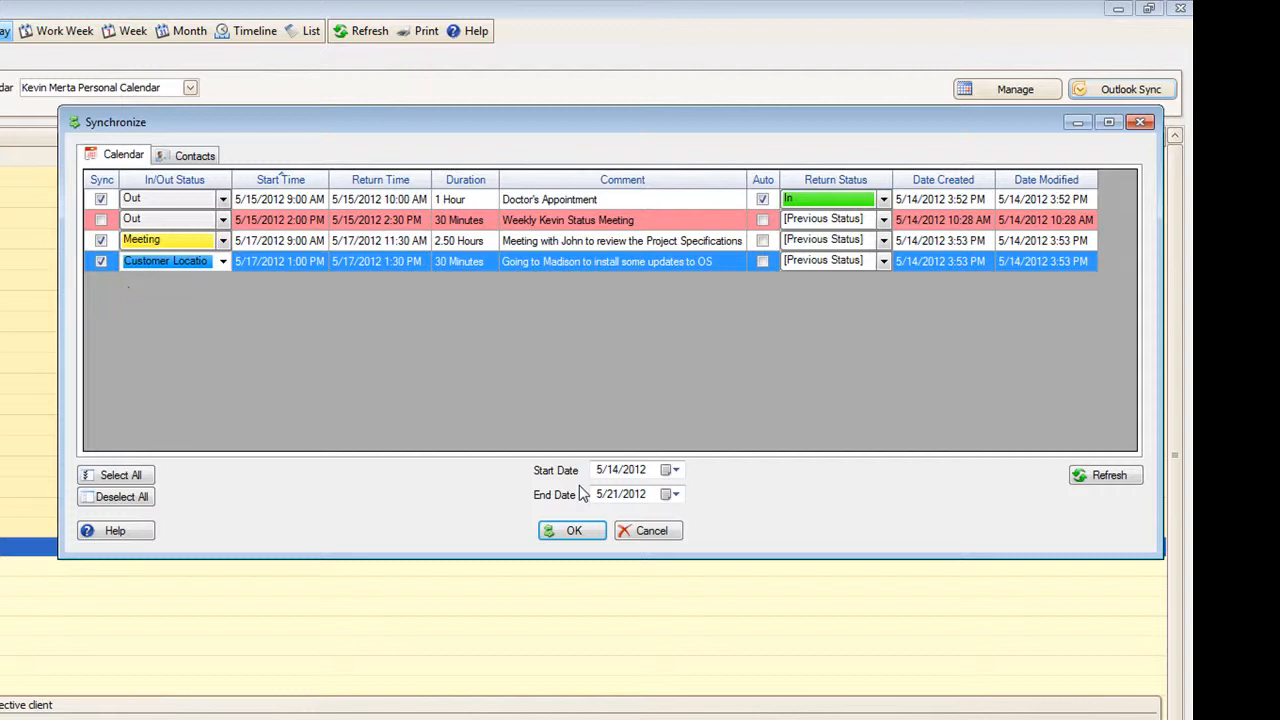
{"action": "left_click", "coordinate": [572, 530]}
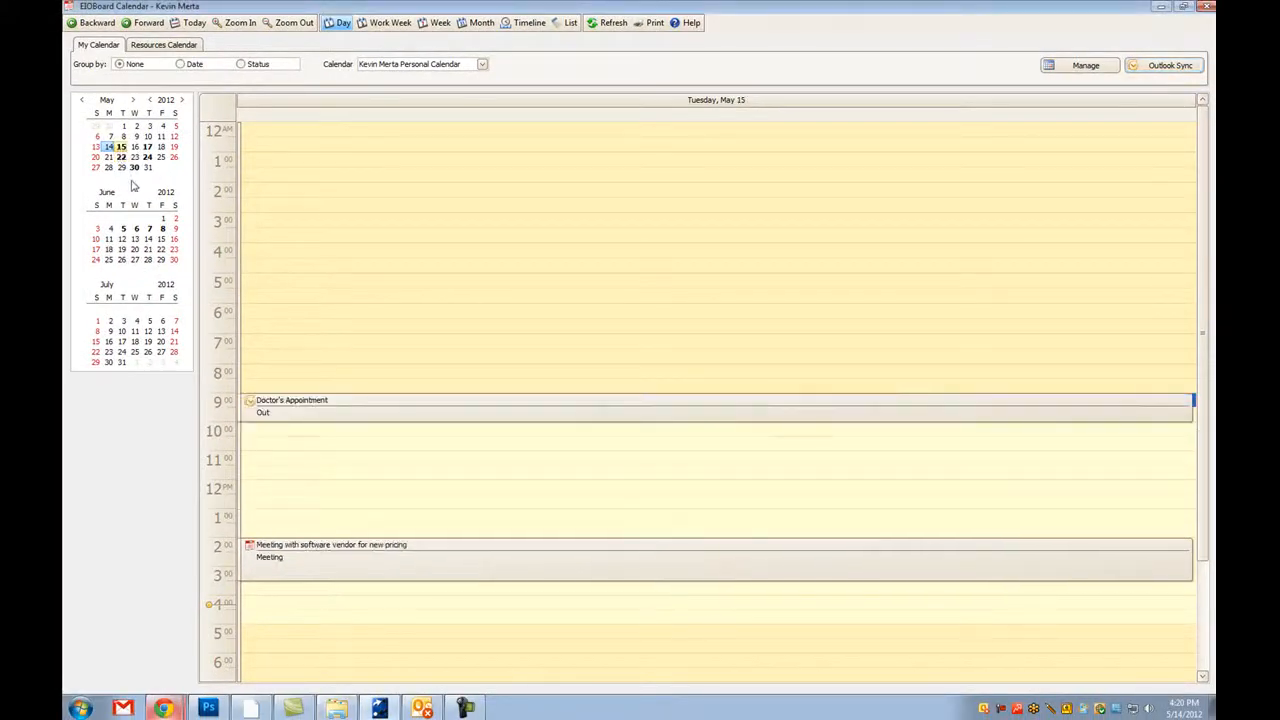
{"action": "mouse_move", "coordinate": [312, 412]}
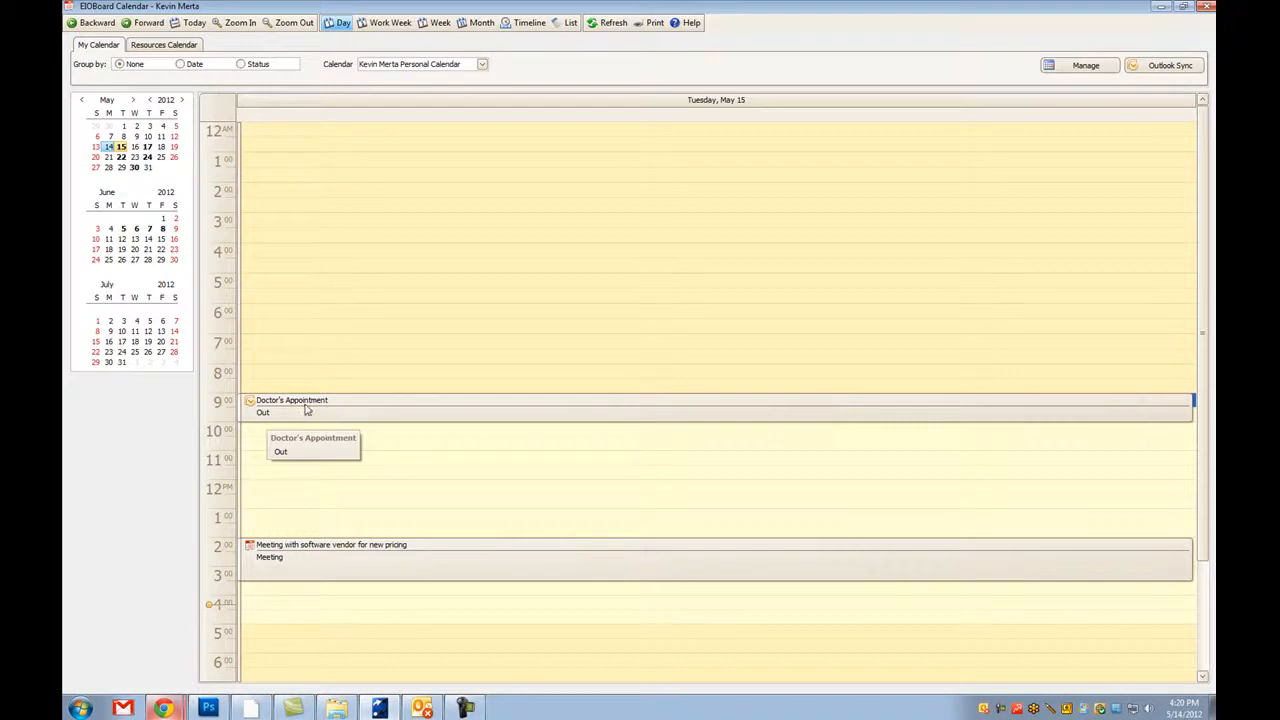
{"action": "mouse_move", "coordinate": [304, 410]}
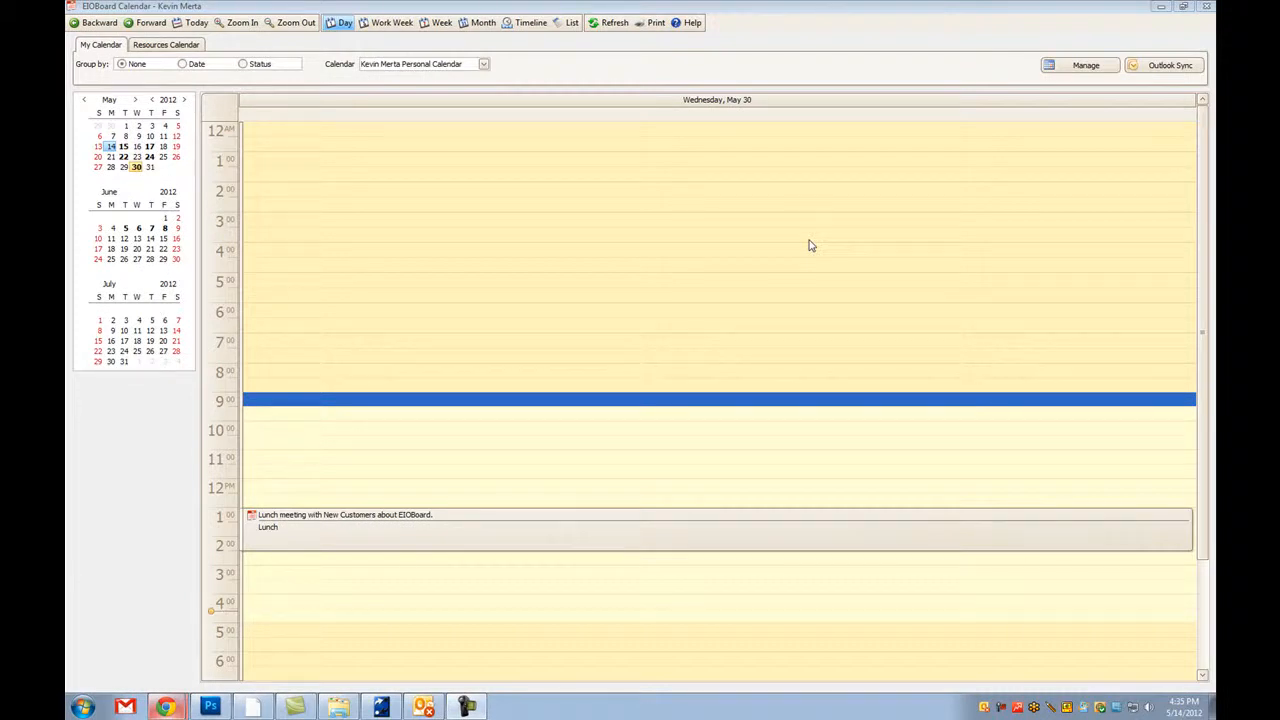
{"action": "mouse_move", "coordinate": [780, 242]}
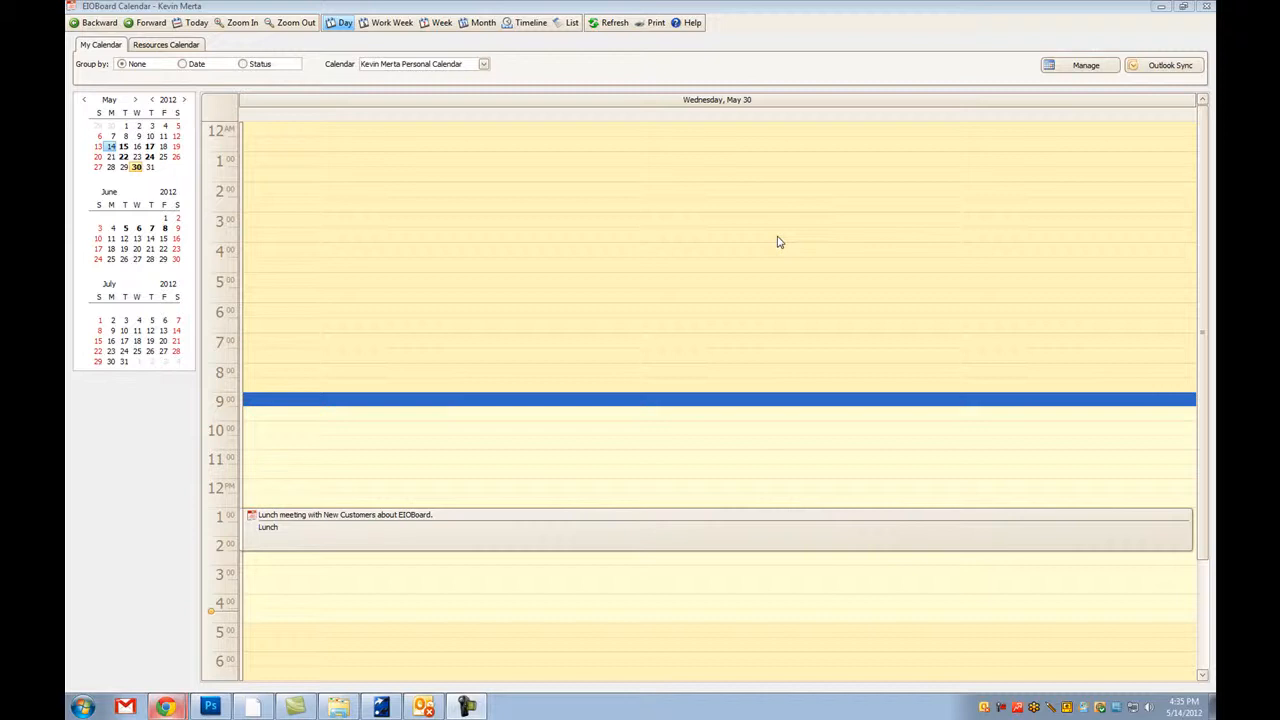
{"action": "mouse_move", "coordinate": [772, 266]}
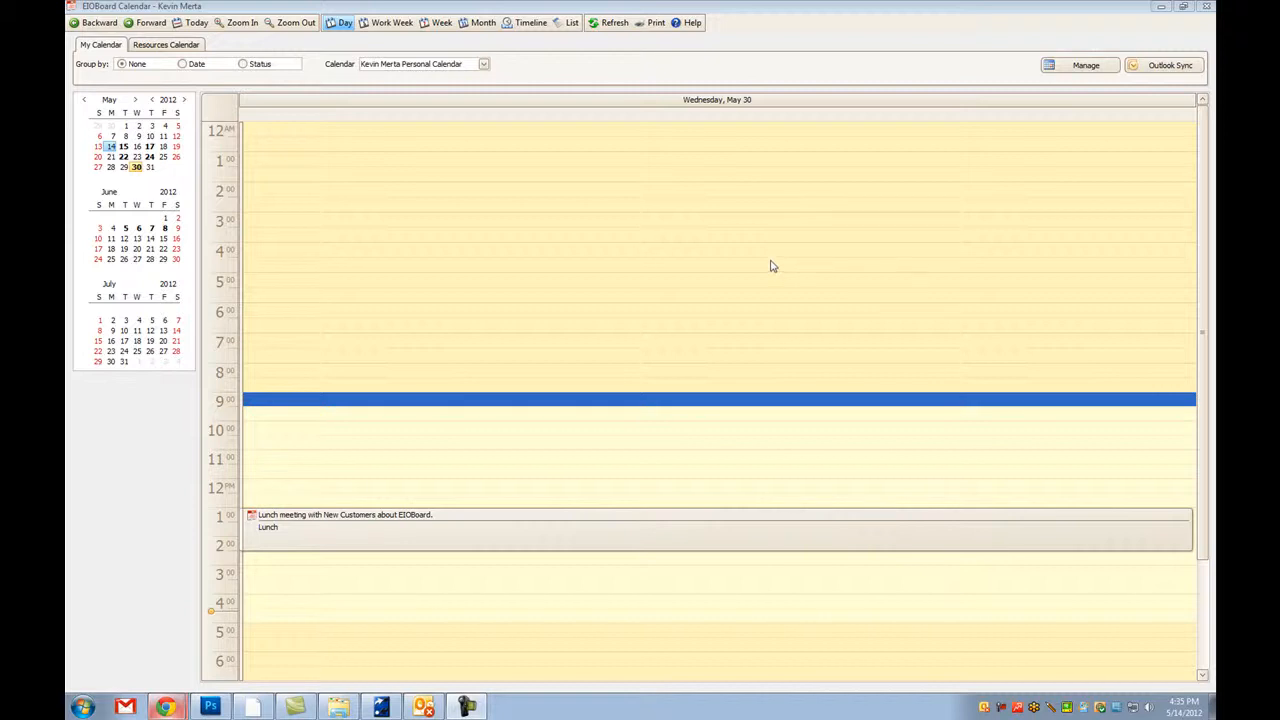
{"action": "mouse_move", "coordinate": [564, 260]}
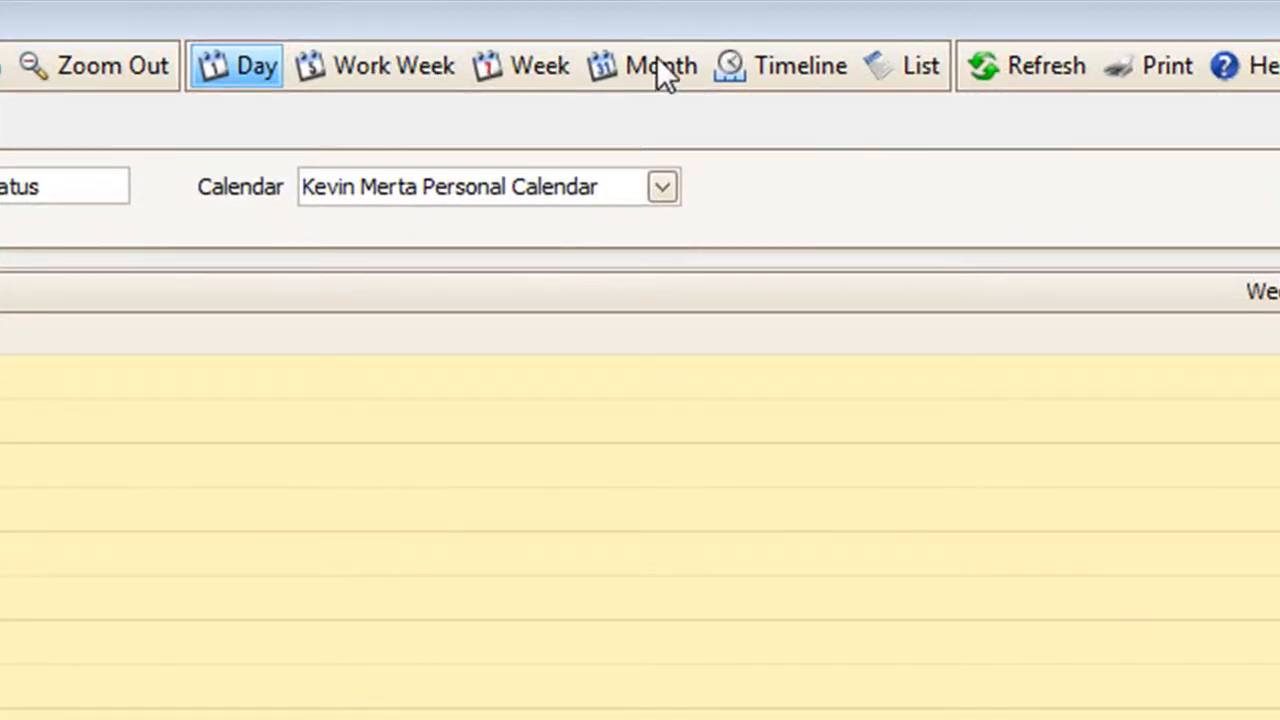
{"action": "mouse_move", "coordinate": [804, 82]}
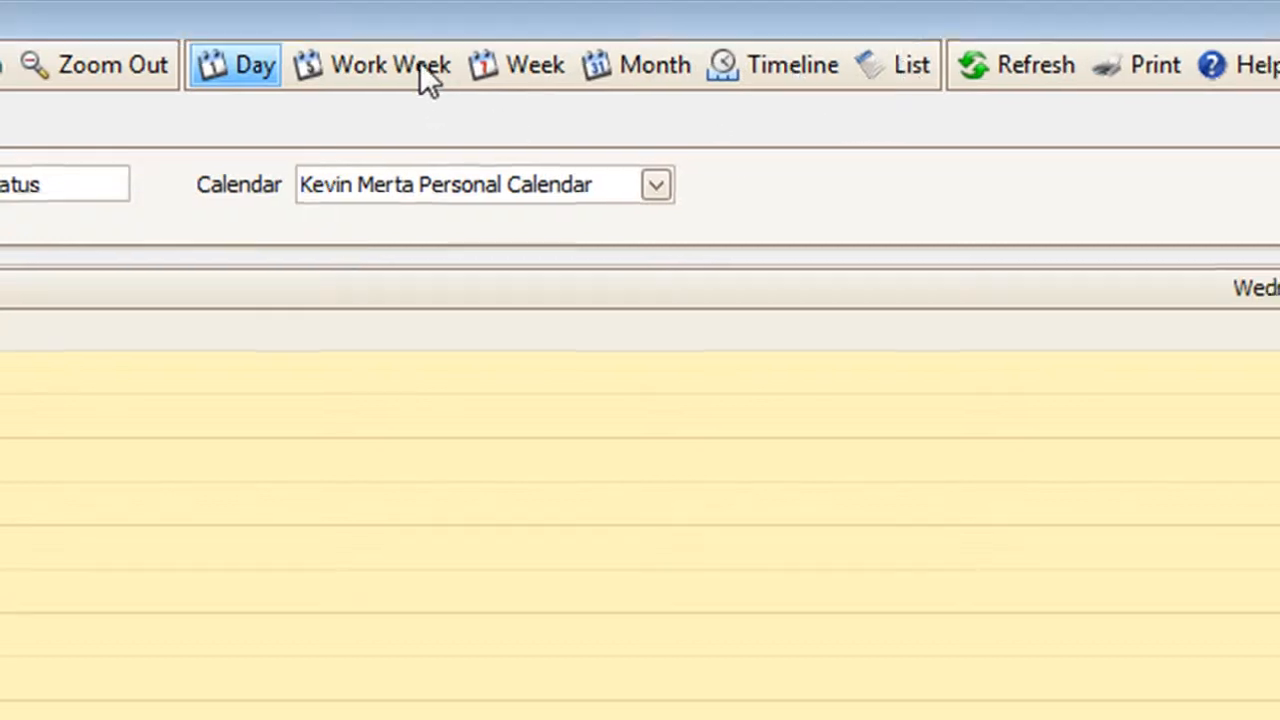
- Cycle the calendar through Work Week, Week, Month, Timeline and List views, ending on the status list
{"action": "left_click", "coordinate": [390, 64]}
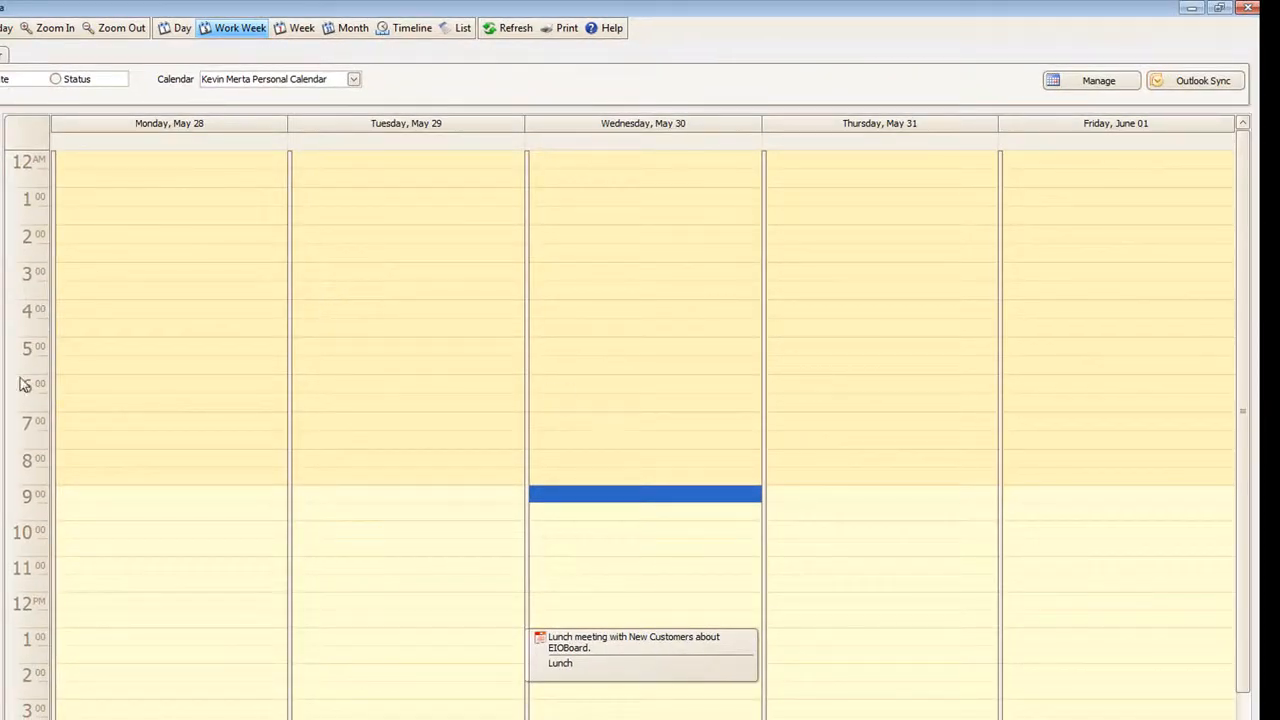
{"action": "left_click", "coordinate": [300, 28]}
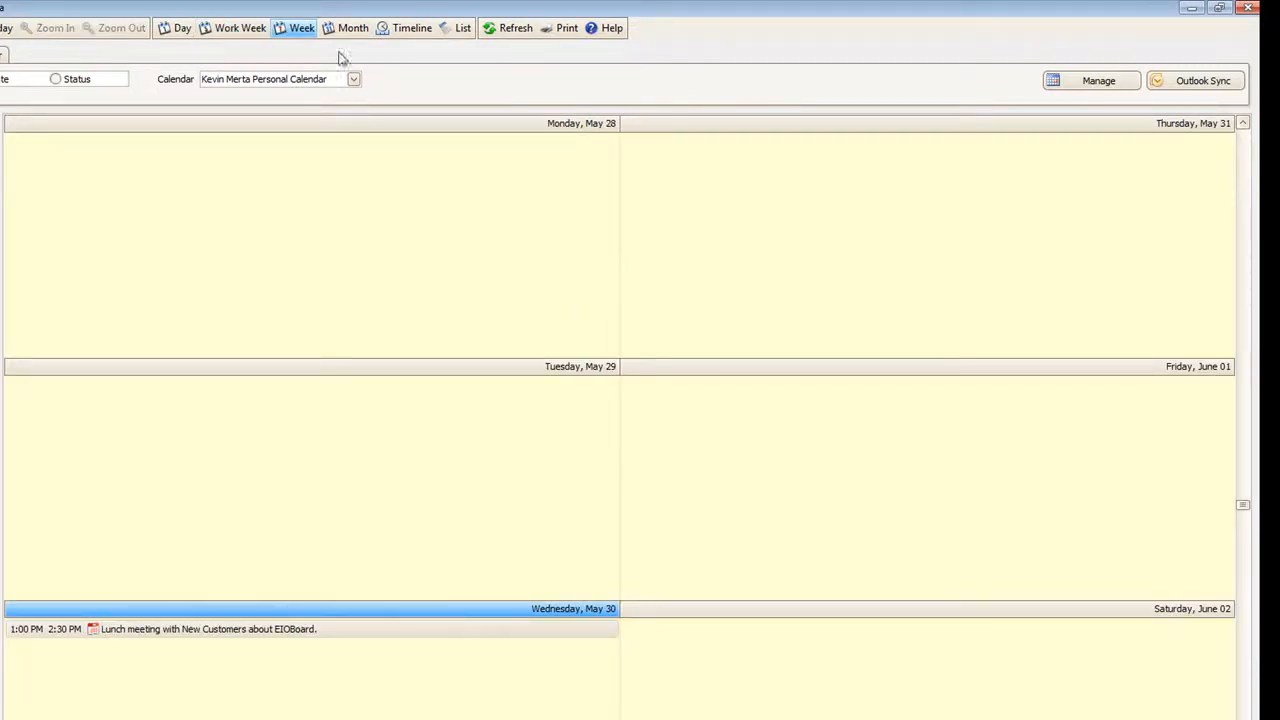
{"action": "left_click", "coordinate": [352, 28]}
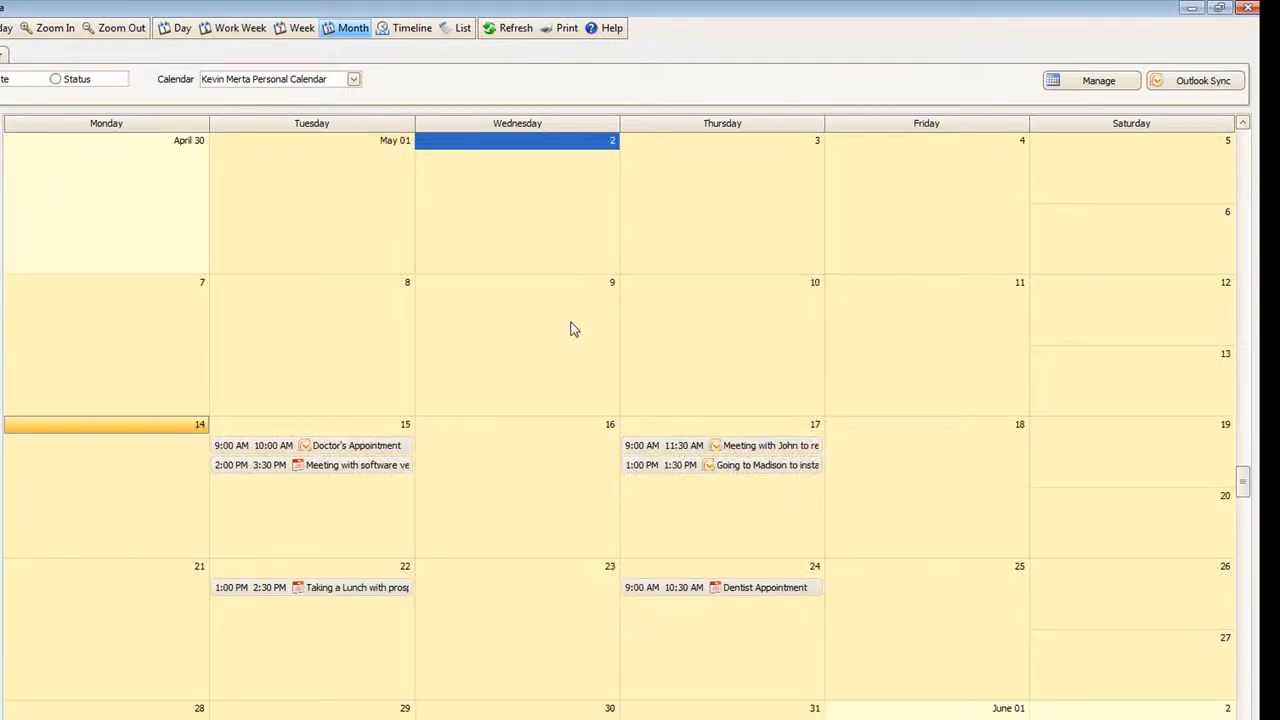
{"action": "left_click", "coordinate": [412, 28]}
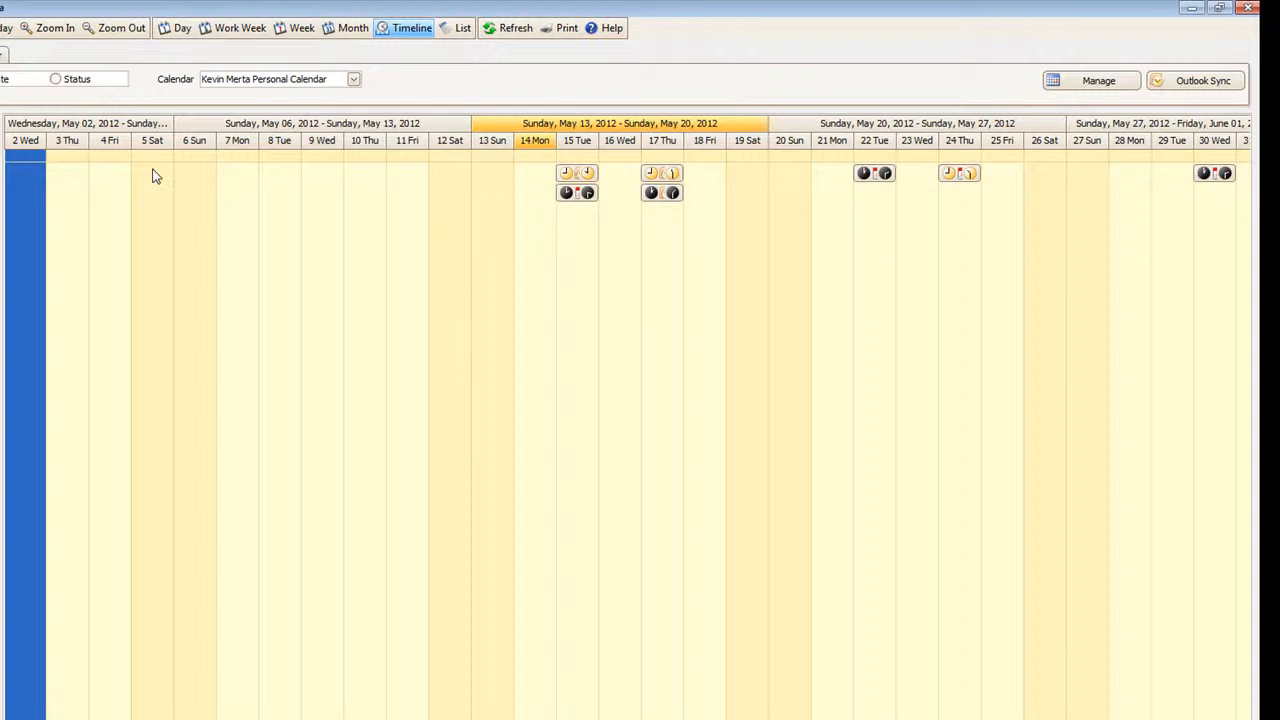
{"action": "left_click", "coordinate": [462, 28]}
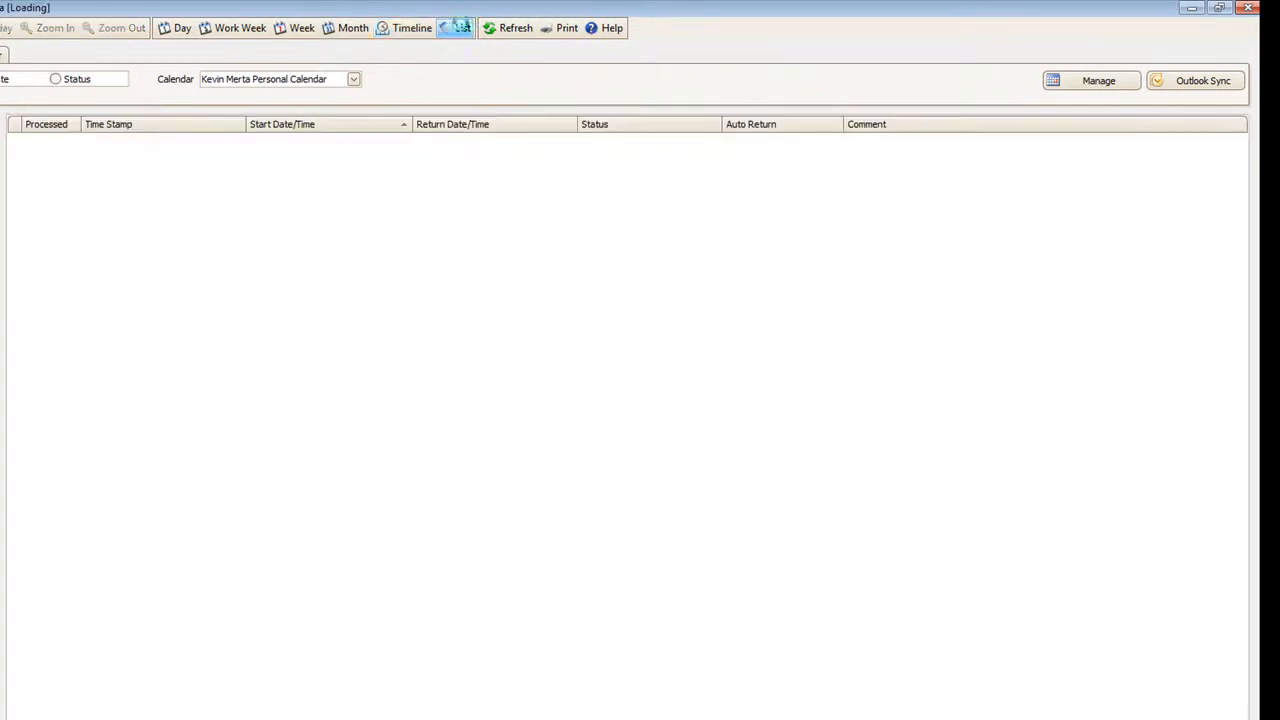
{"action": "left_click", "coordinate": [464, 28]}
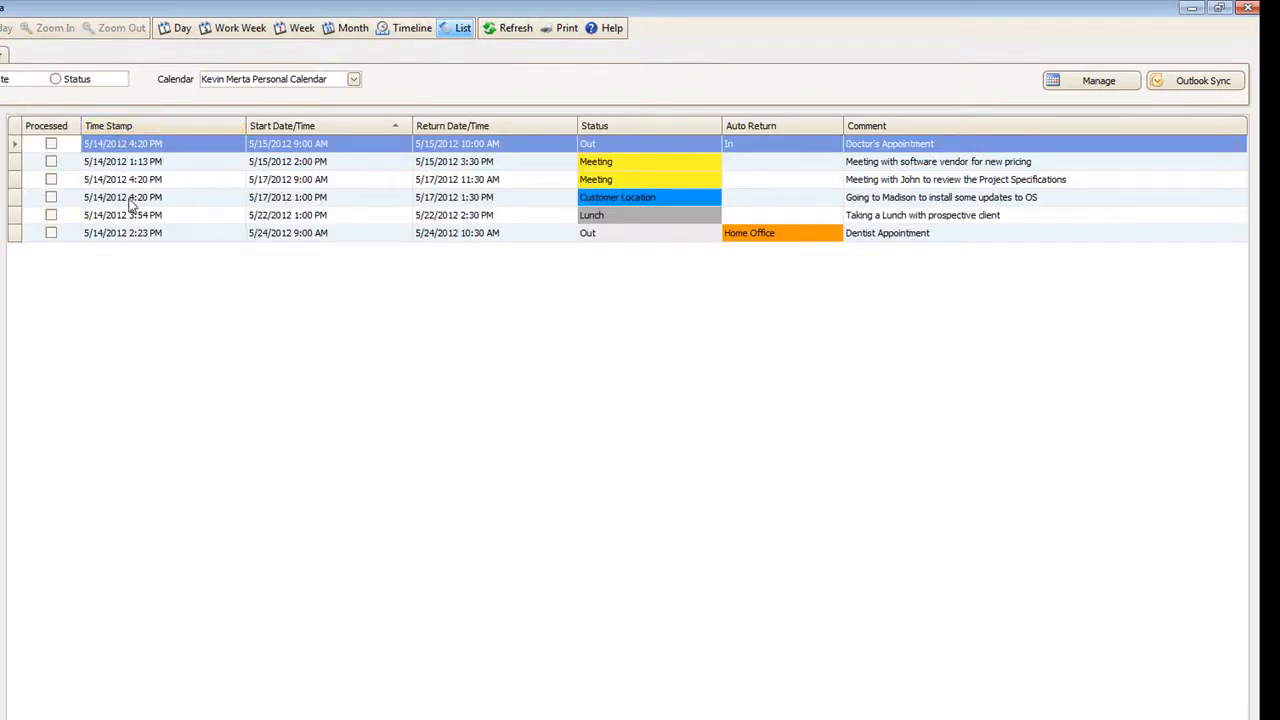
{"action": "mouse_move", "coordinate": [128, 248]}
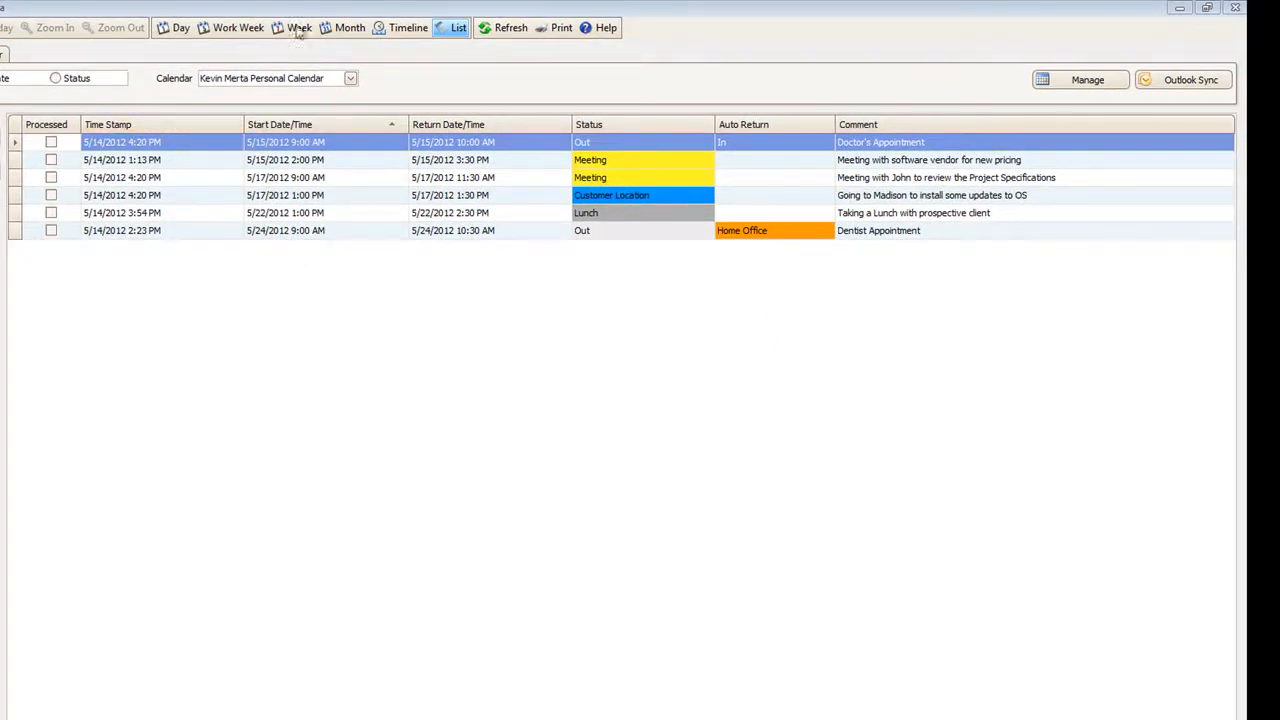
{"action": "left_click", "coordinate": [348, 28]}
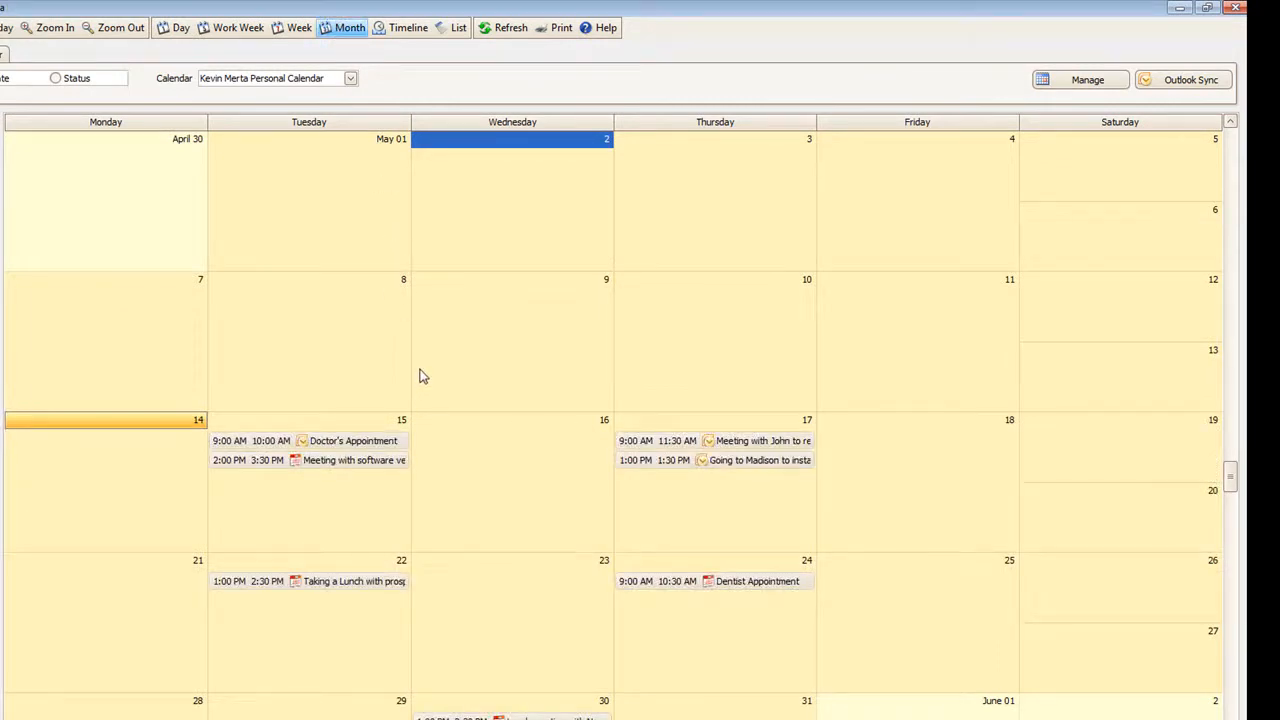
{"action": "mouse_move", "coordinate": [456, 480]}
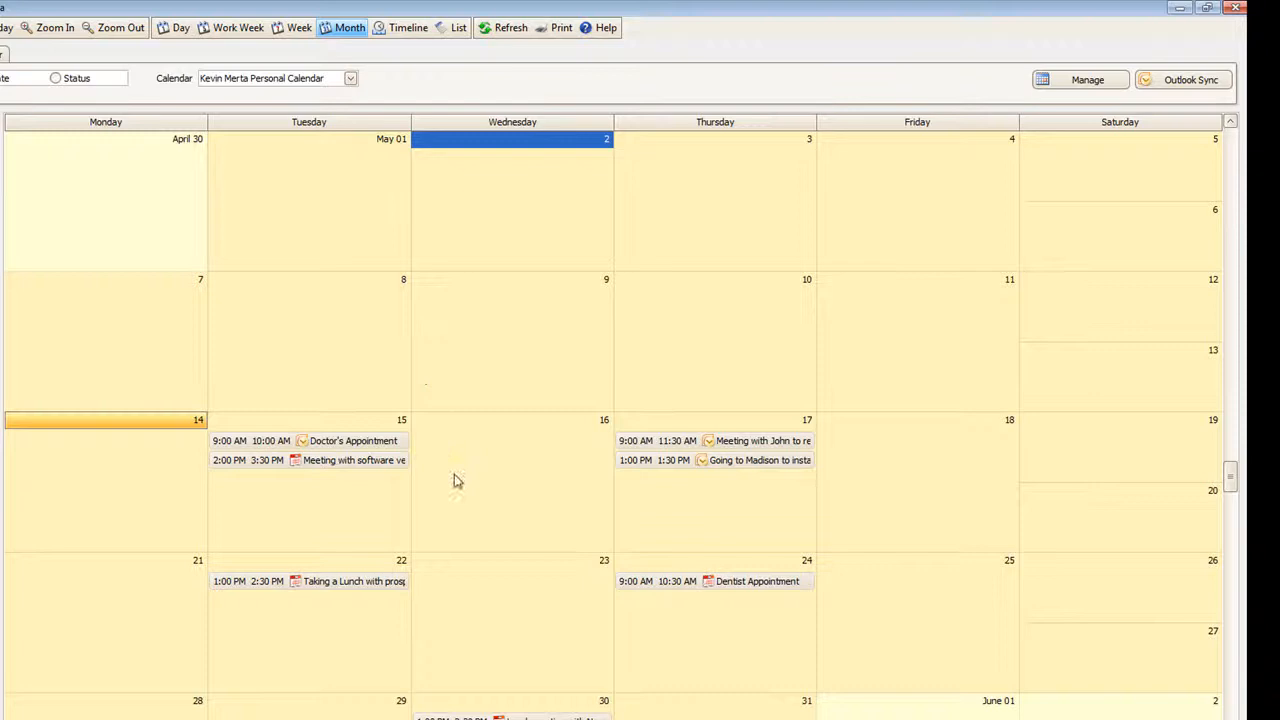
{"action": "mouse_move", "coordinate": [516, 488]}
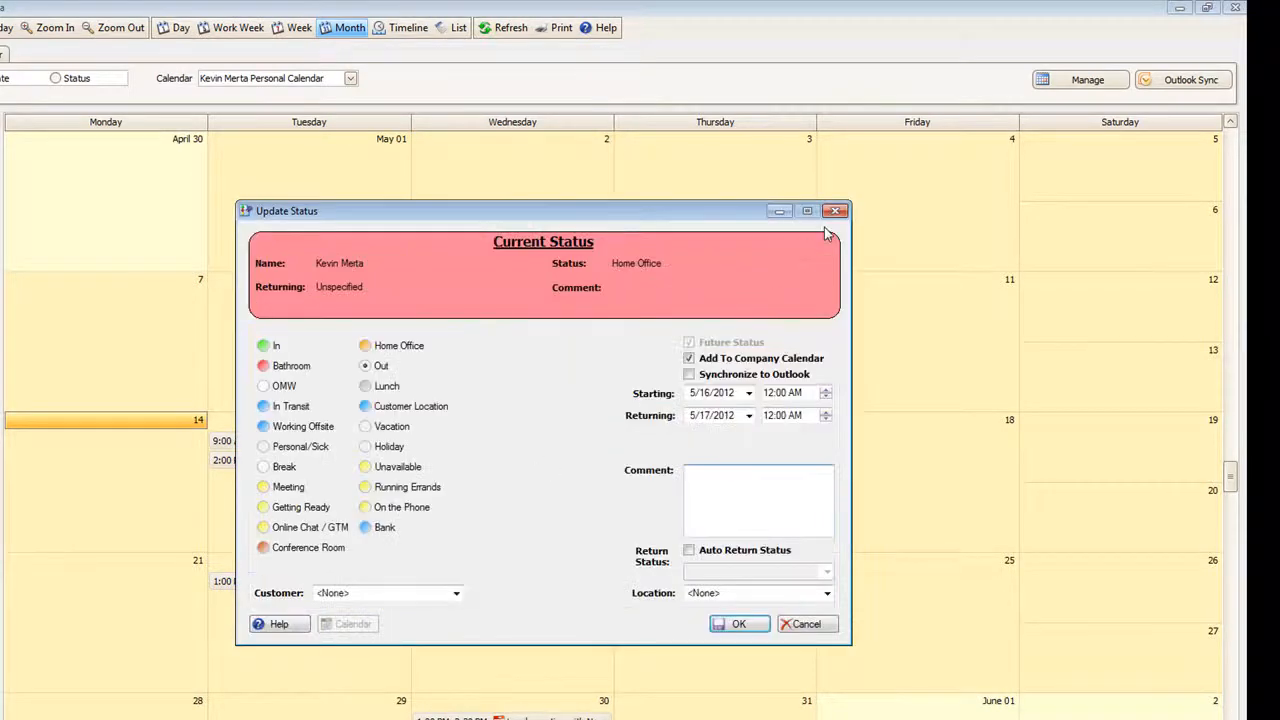
{"action": "left_click", "coordinate": [806, 624]}
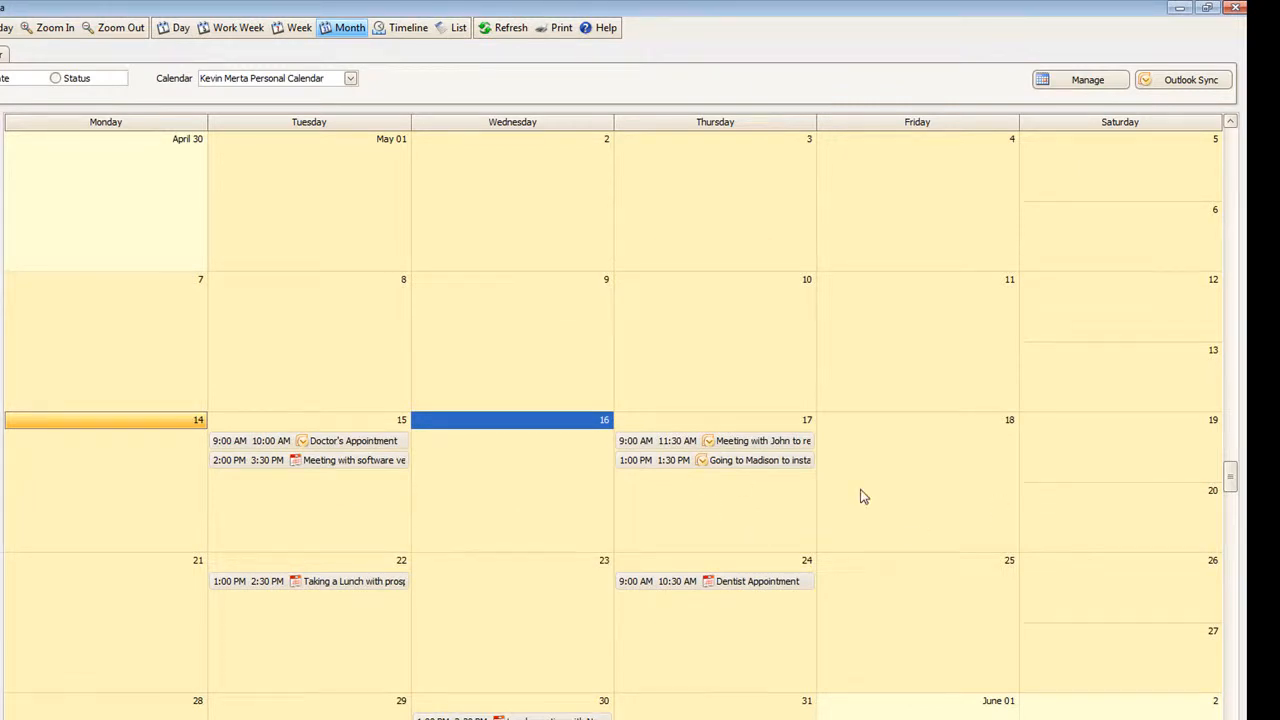
{"action": "right_click", "coordinate": [864, 496]}
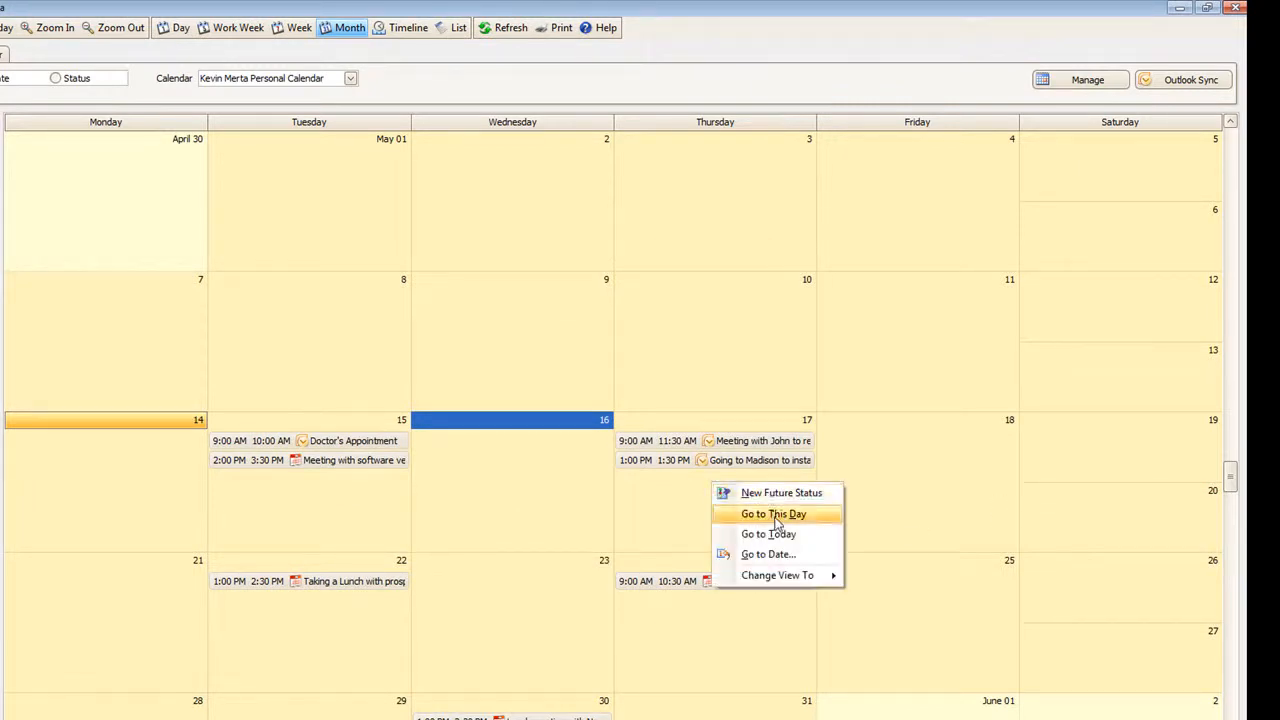
{"action": "left_click", "coordinate": [772, 512]}
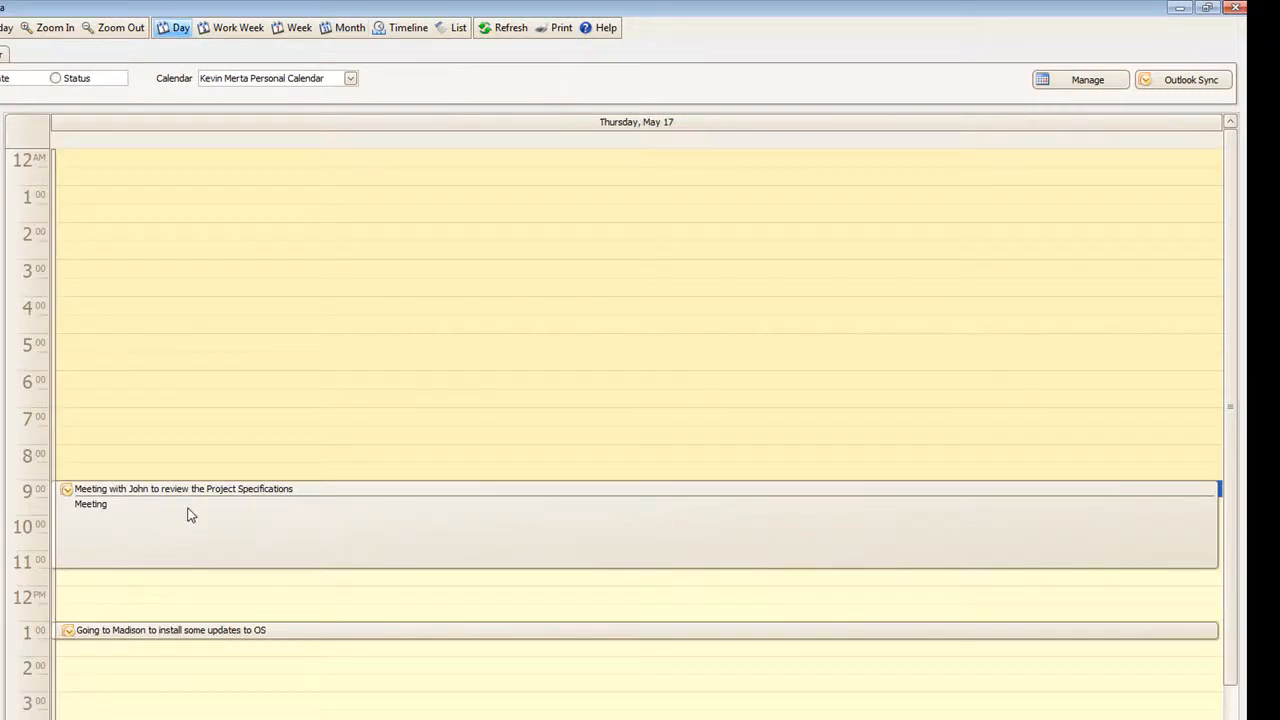
{"action": "mouse_move", "coordinate": [964, 230]}
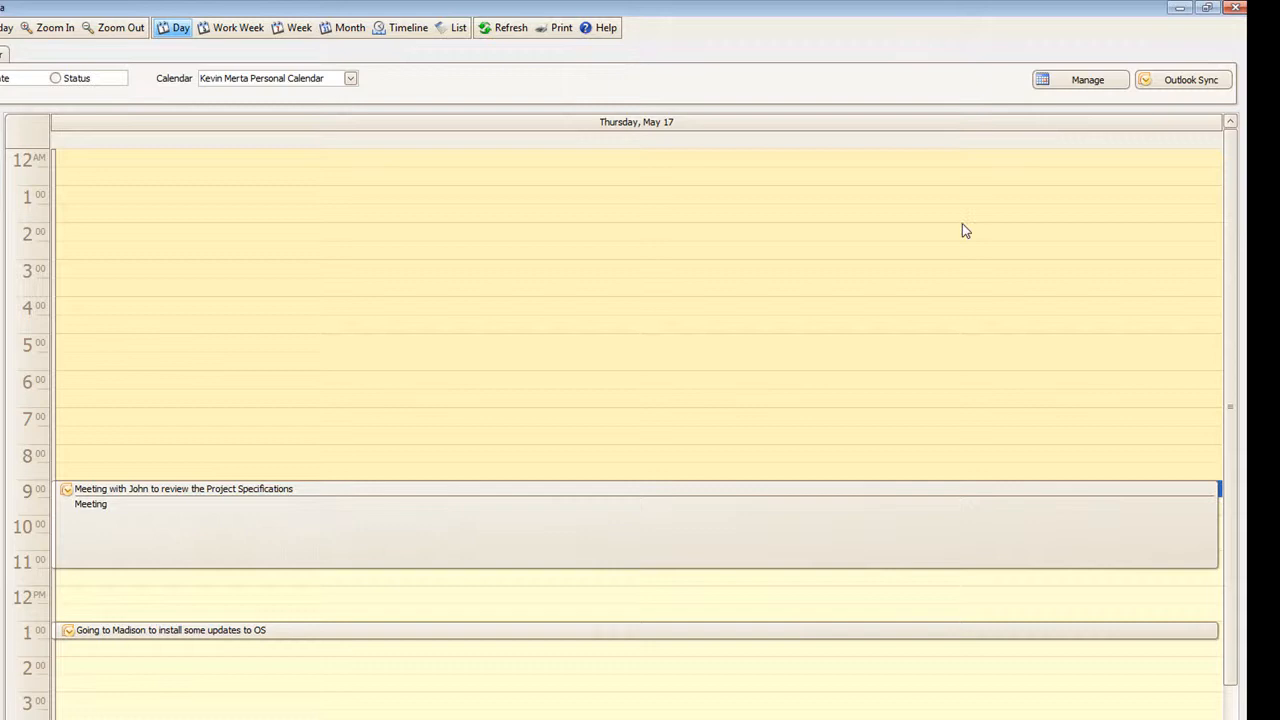
{"action": "left_click", "coordinate": [348, 28]}
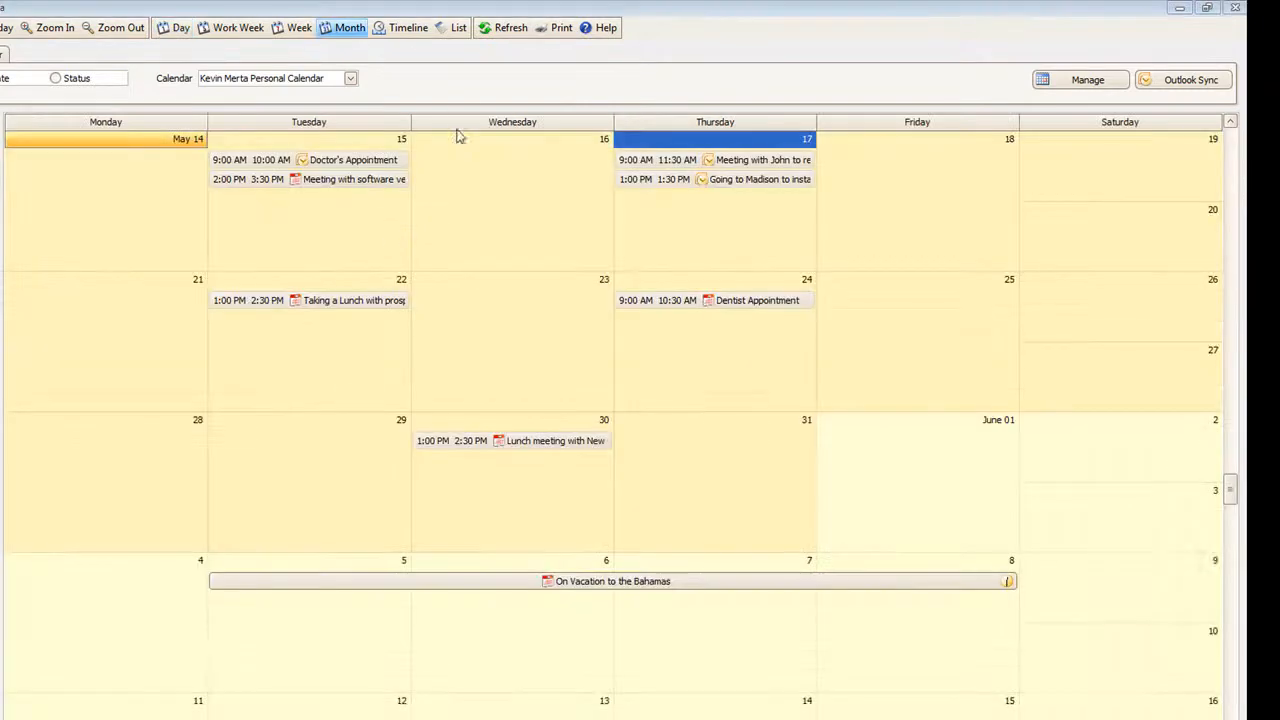
- Show the calendar as a status list, then bring up Calendar Management
{"action": "left_click", "coordinate": [458, 28]}
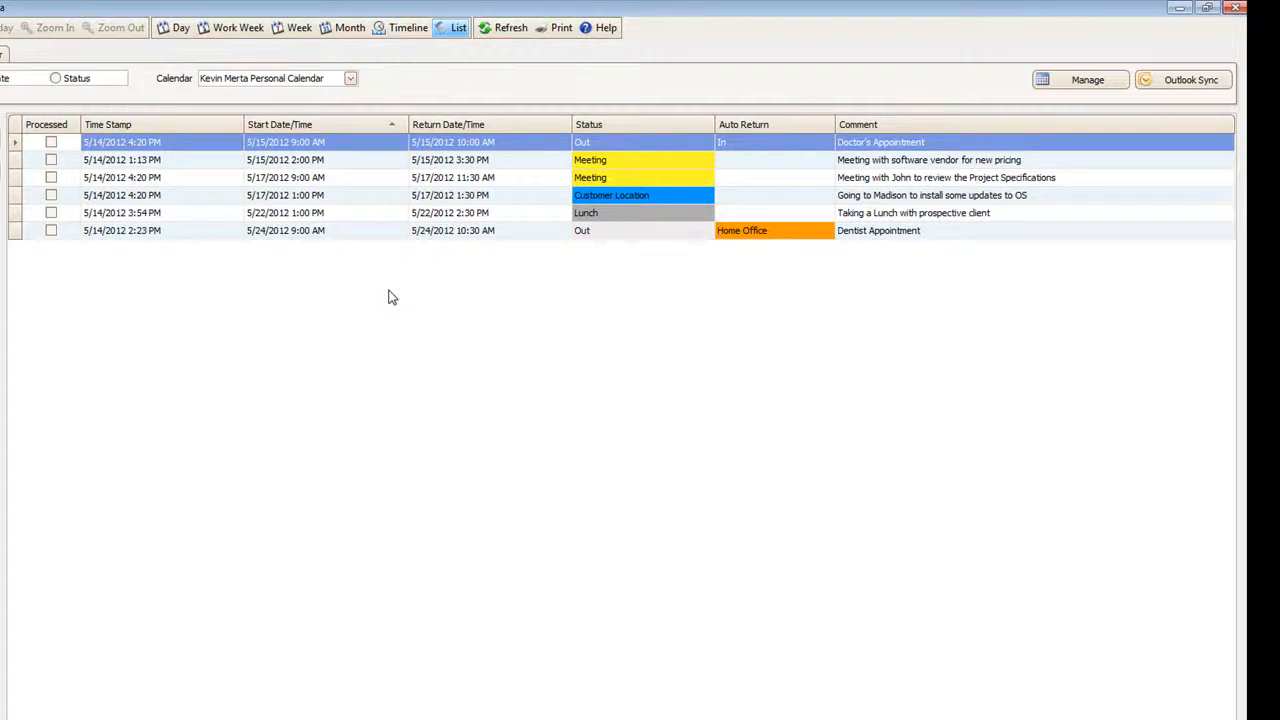
{"action": "mouse_move", "coordinate": [330, 200]}
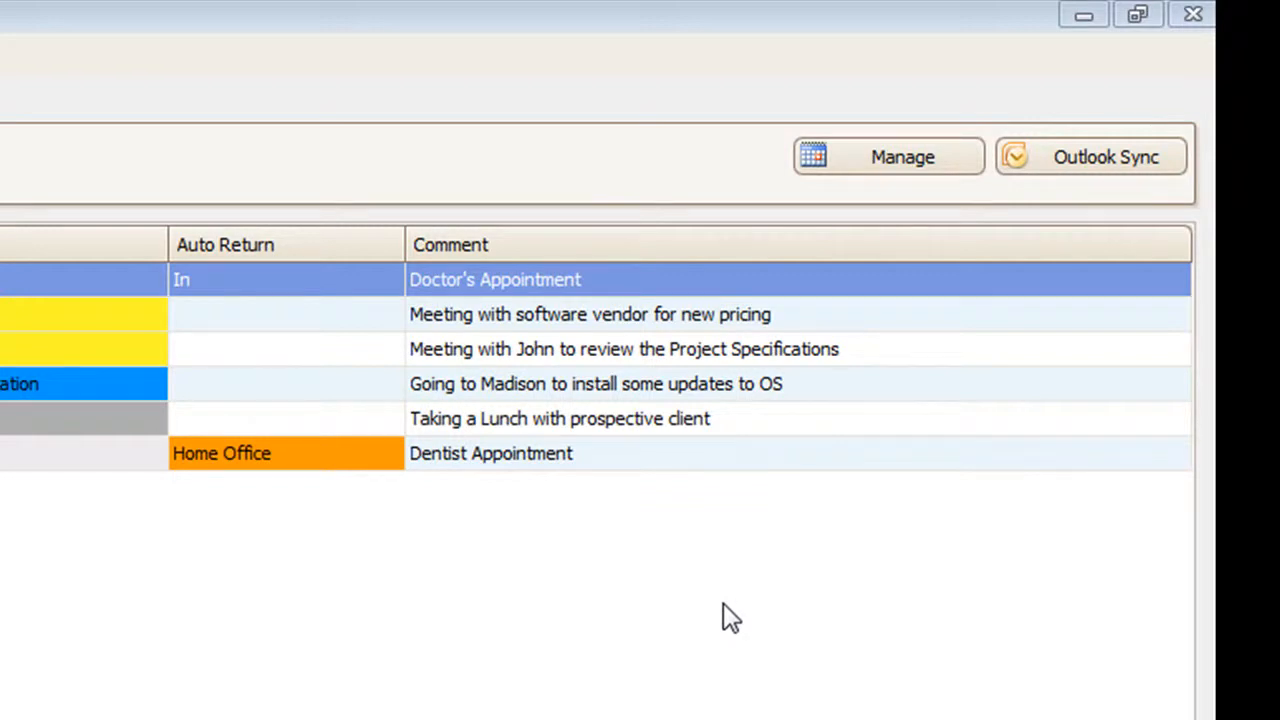
{"action": "mouse_move", "coordinate": [758, 462]}
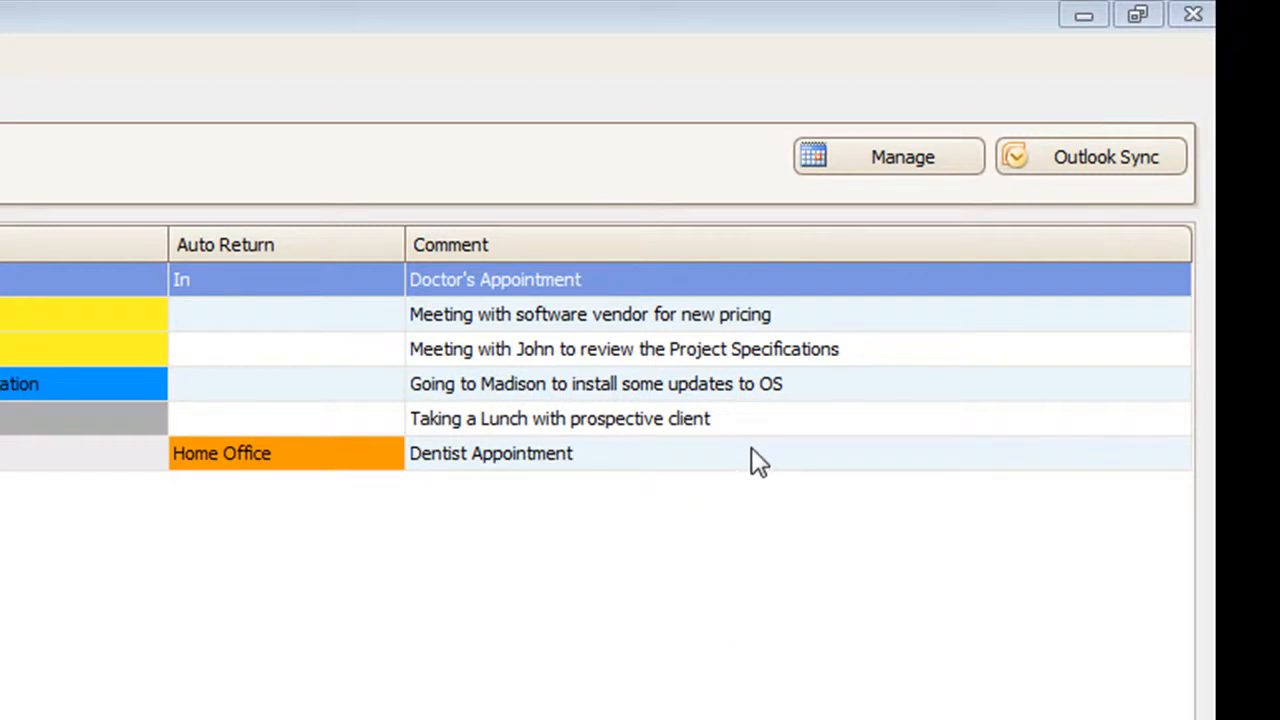
{"action": "left_click", "coordinate": [888, 156]}
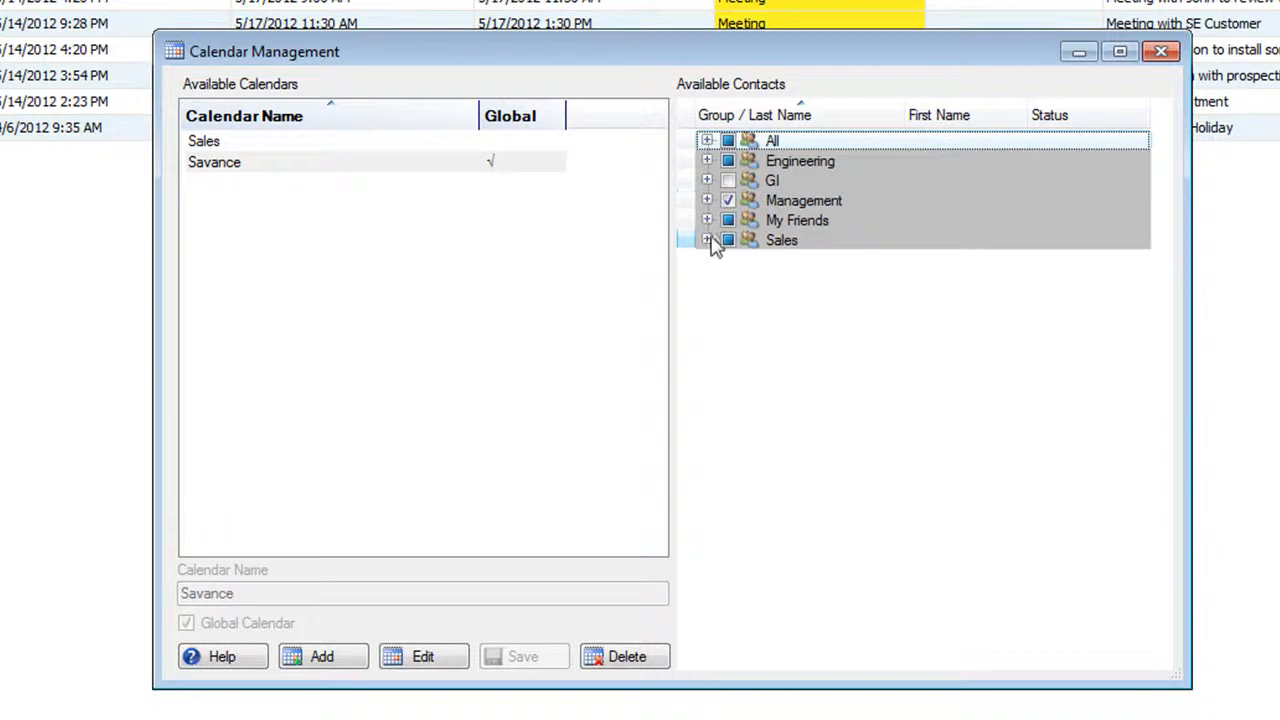
- Expand the Sales group to show its six members, then close Calendar Management
{"action": "left_click", "coordinate": [708, 240]}
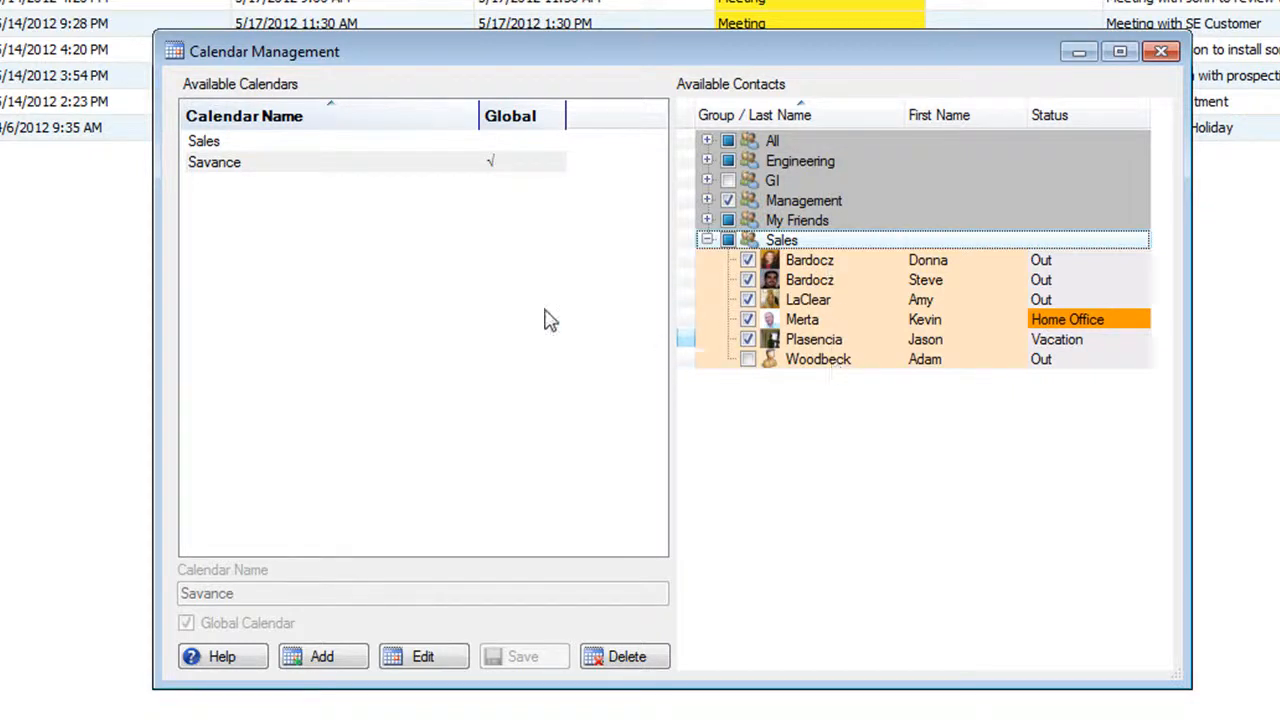
{"action": "left_click", "coordinate": [204, 140]}
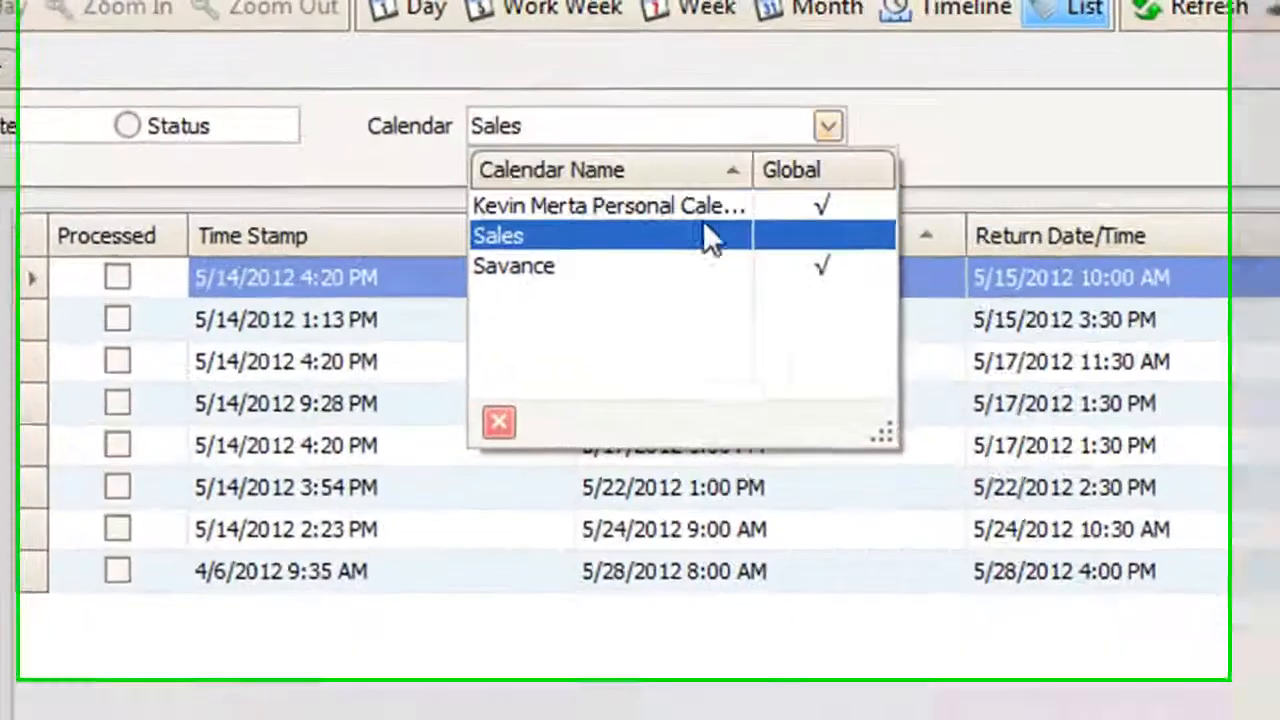
- Display the Sales company calendar in Month view with the group's May appointments
{"action": "left_click", "coordinate": [498, 236]}
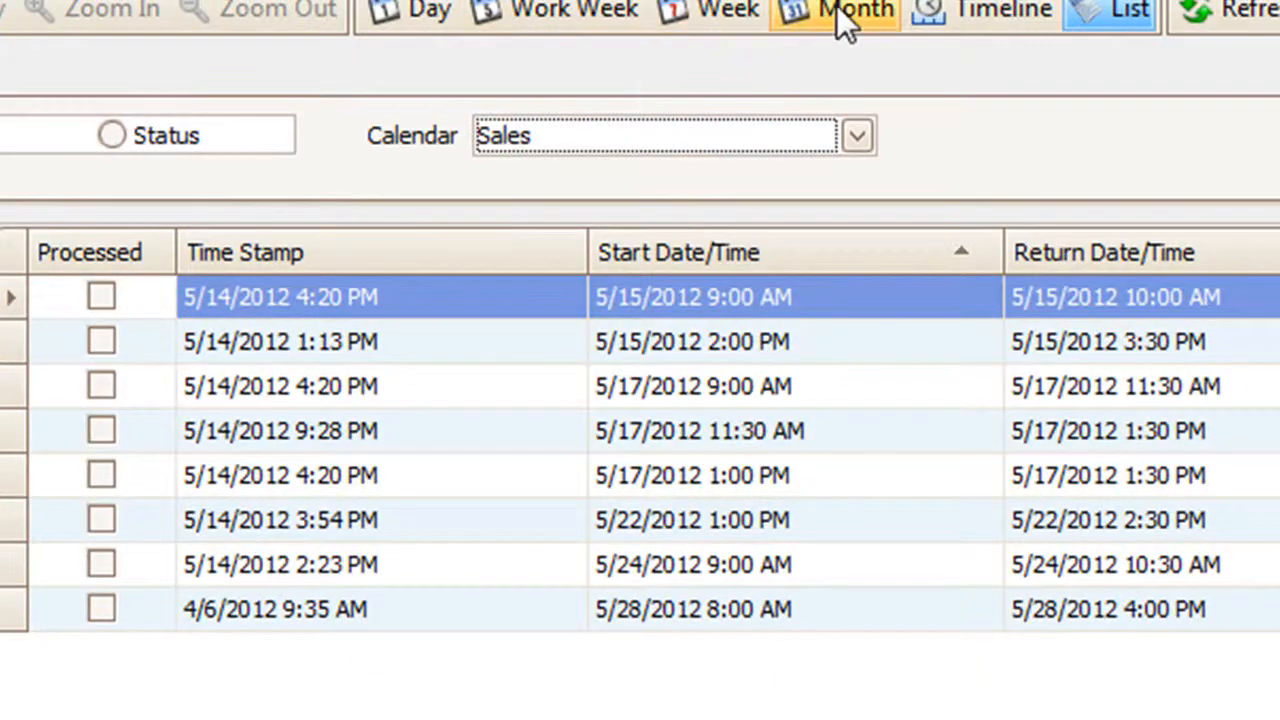
{"action": "left_click", "coordinate": [838, 12]}
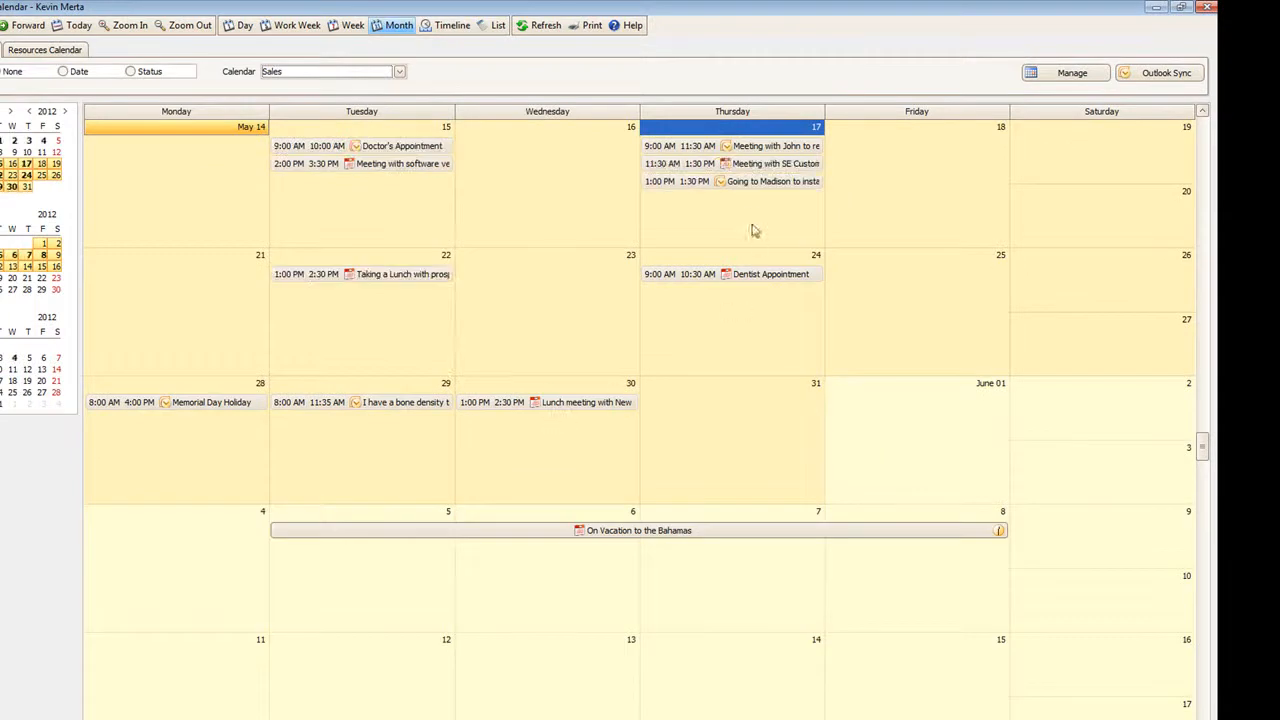
{"action": "mouse_move", "coordinate": [748, 206]}
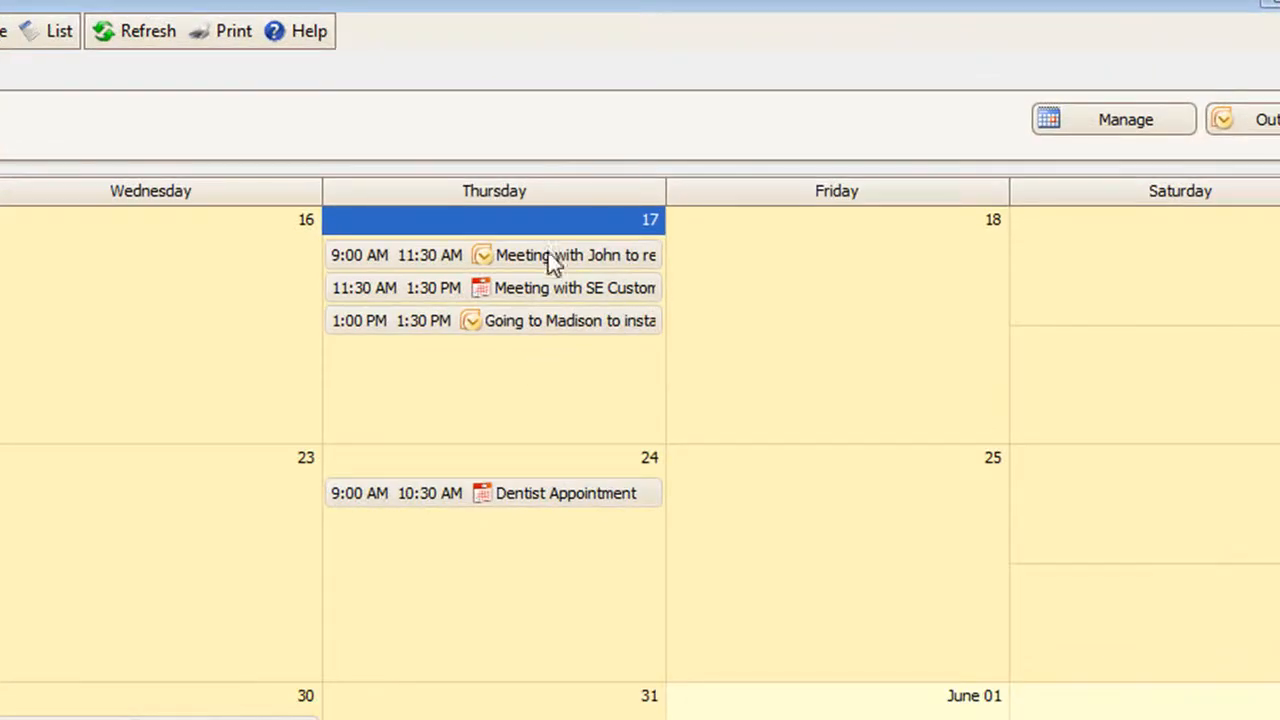
{"action": "mouse_move", "coordinate": [538, 382]}
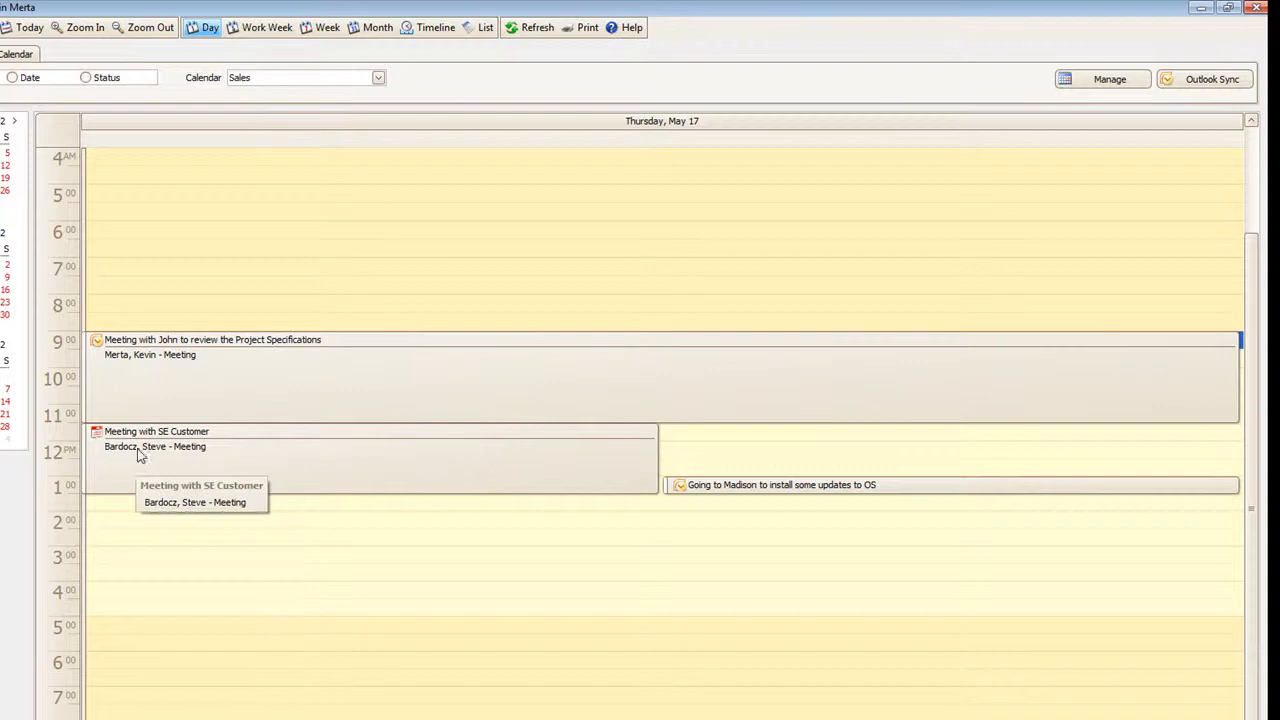
{"action": "mouse_move", "coordinate": [270, 410]}
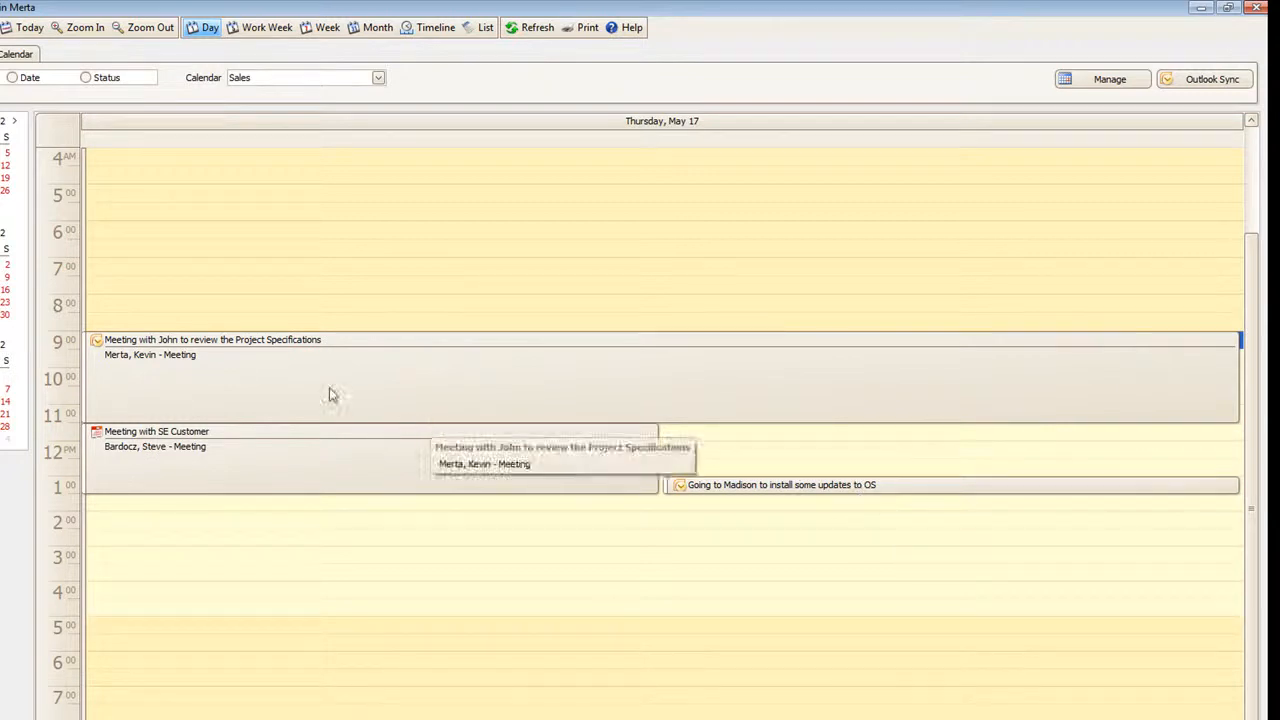
{"action": "mouse_move", "coordinate": [264, 358]}
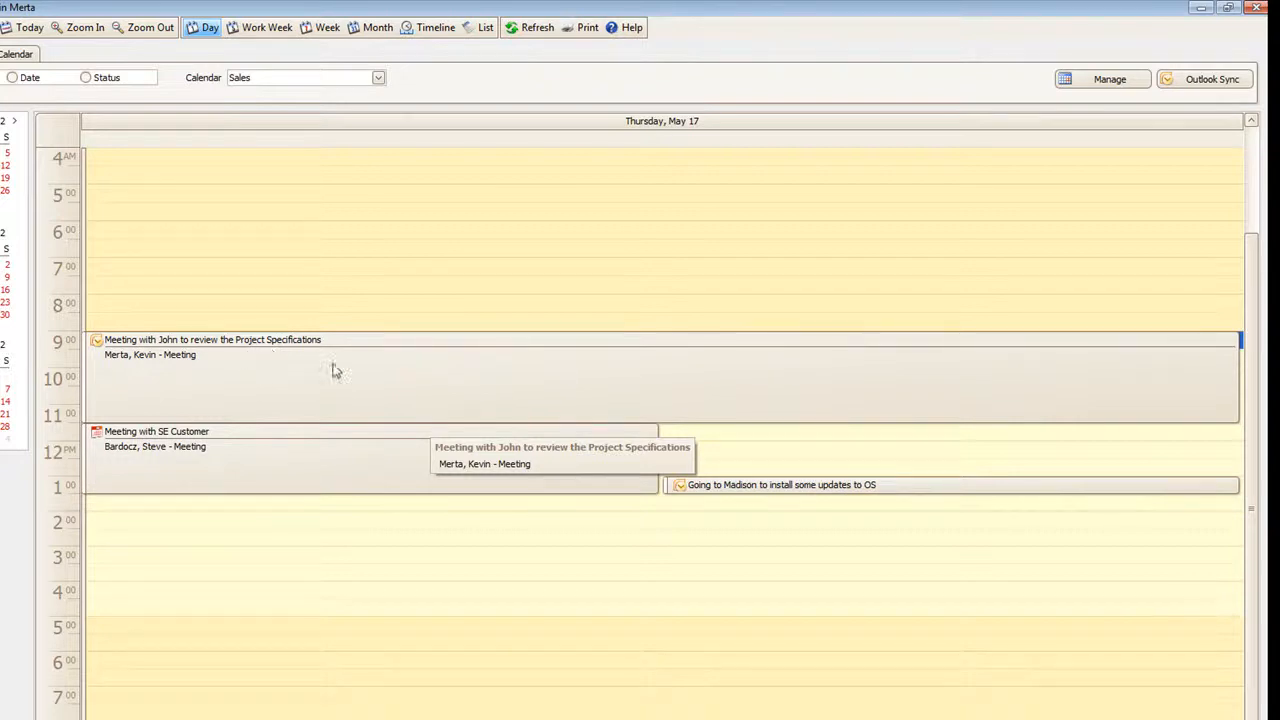
{"action": "mouse_move", "coordinate": [390, 298]}
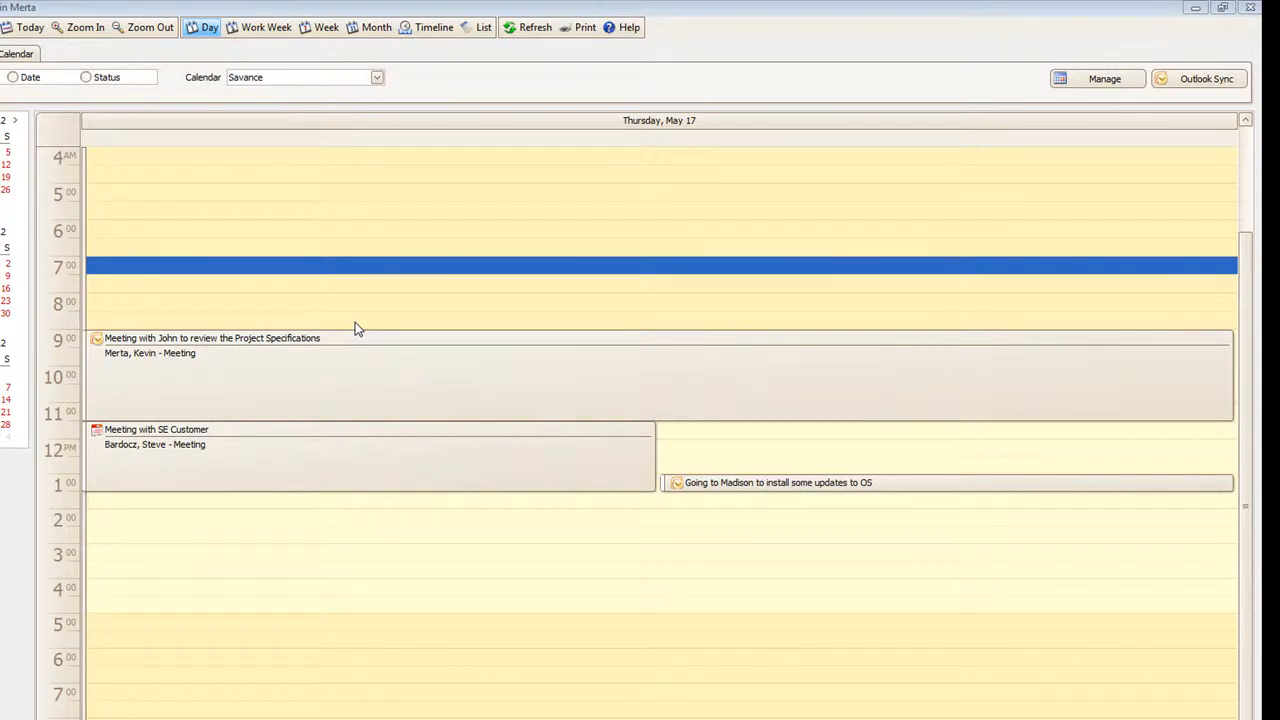
{"action": "mouse_move", "coordinate": [420, 288]}
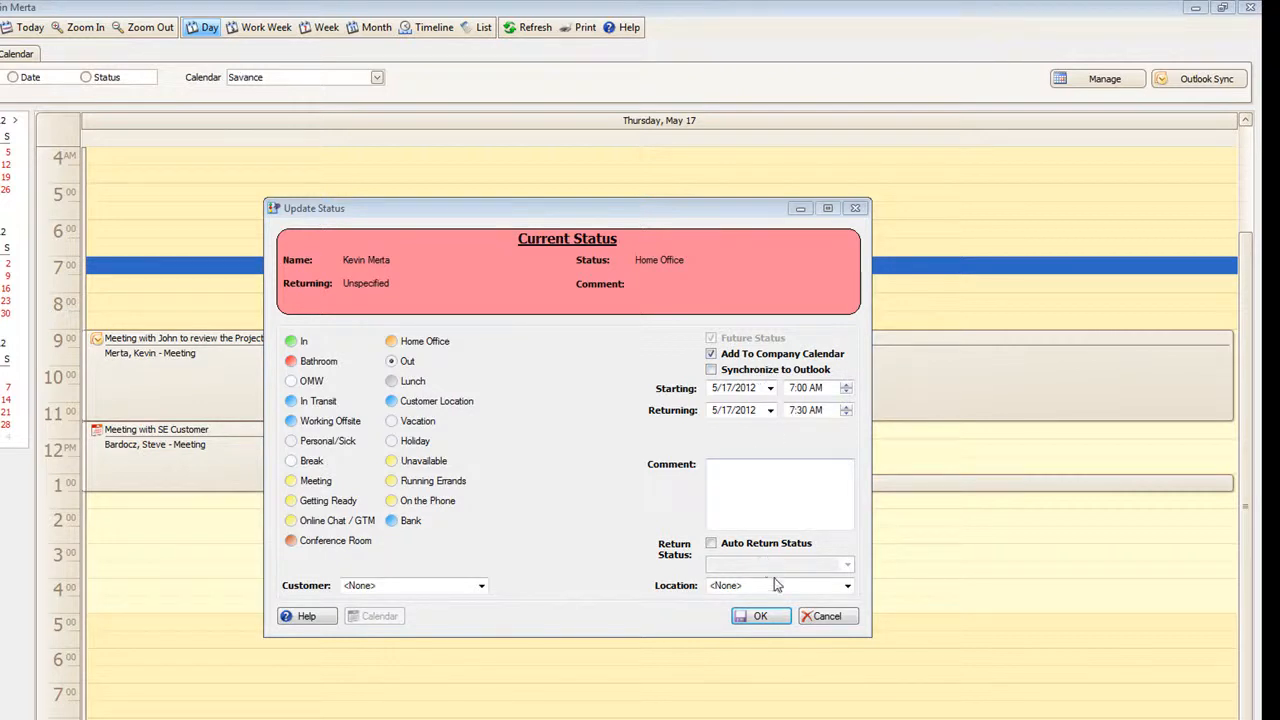
- Cancel the 7-7:30 AM Update Status dialog so no entry is added on May 17
{"action": "left_click", "coordinate": [760, 616]}
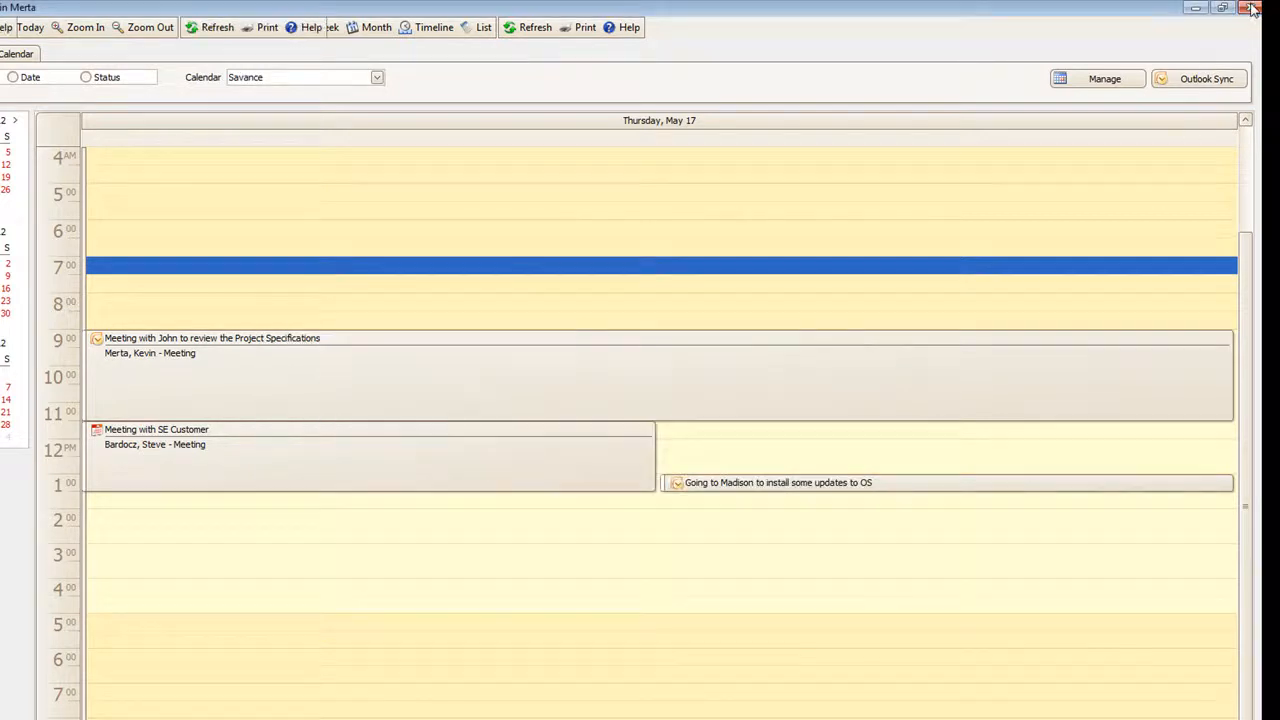